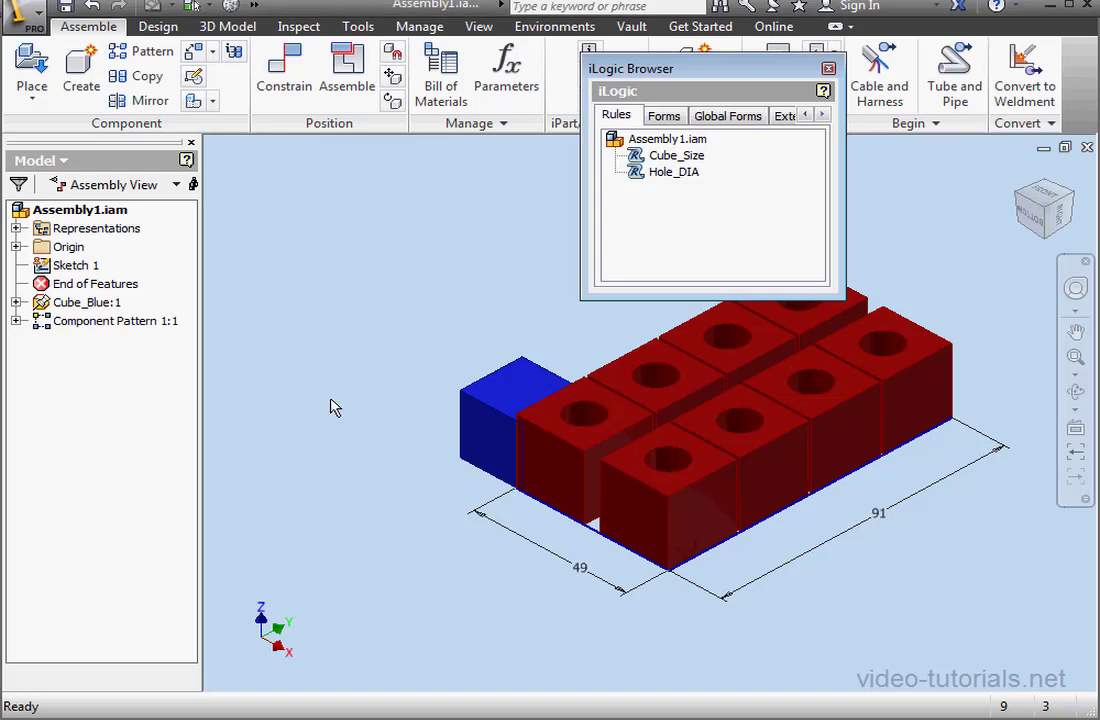
mouse_move(338, 400)
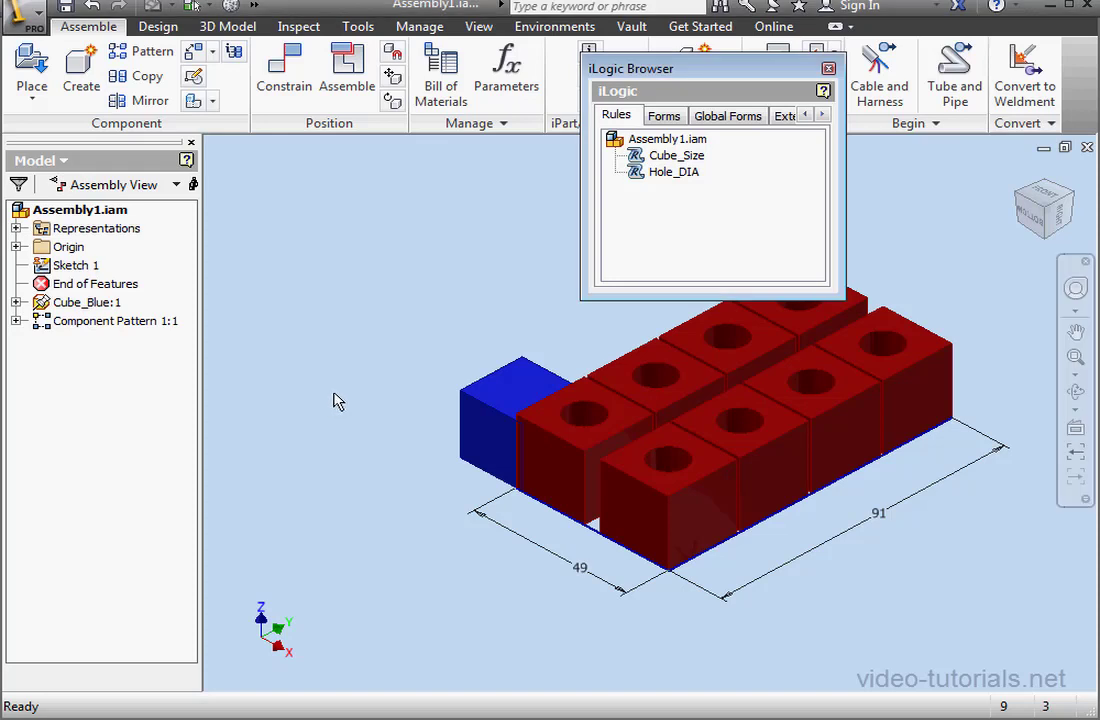
mouse_move(344, 390)
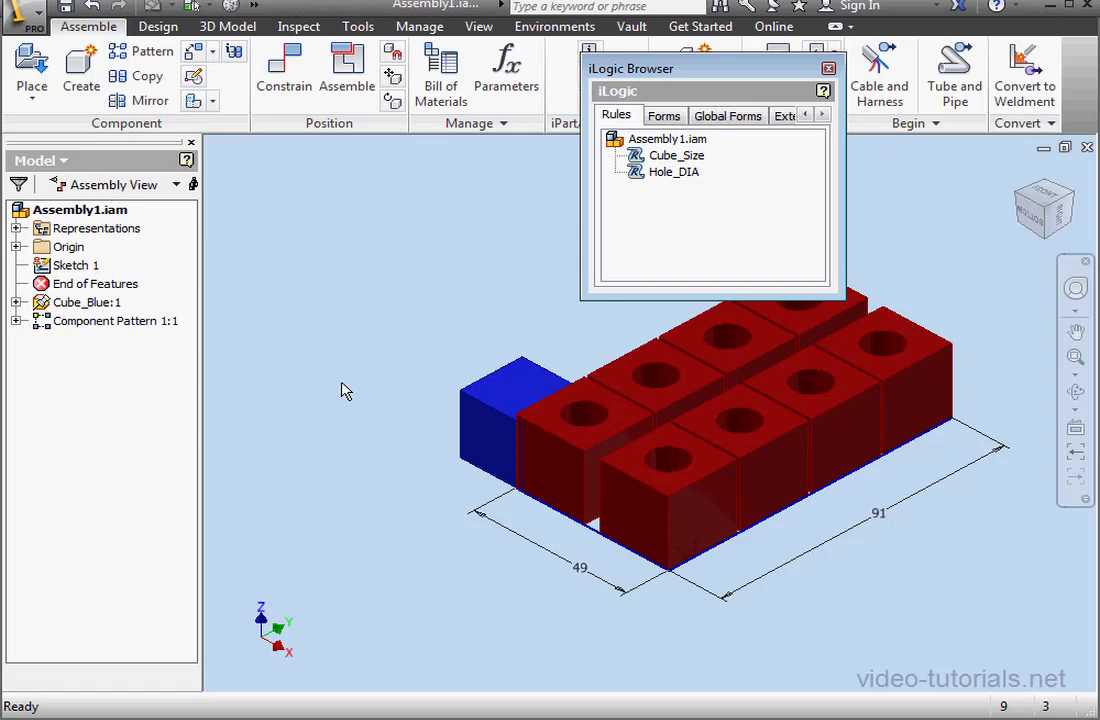
mouse_move(350, 388)
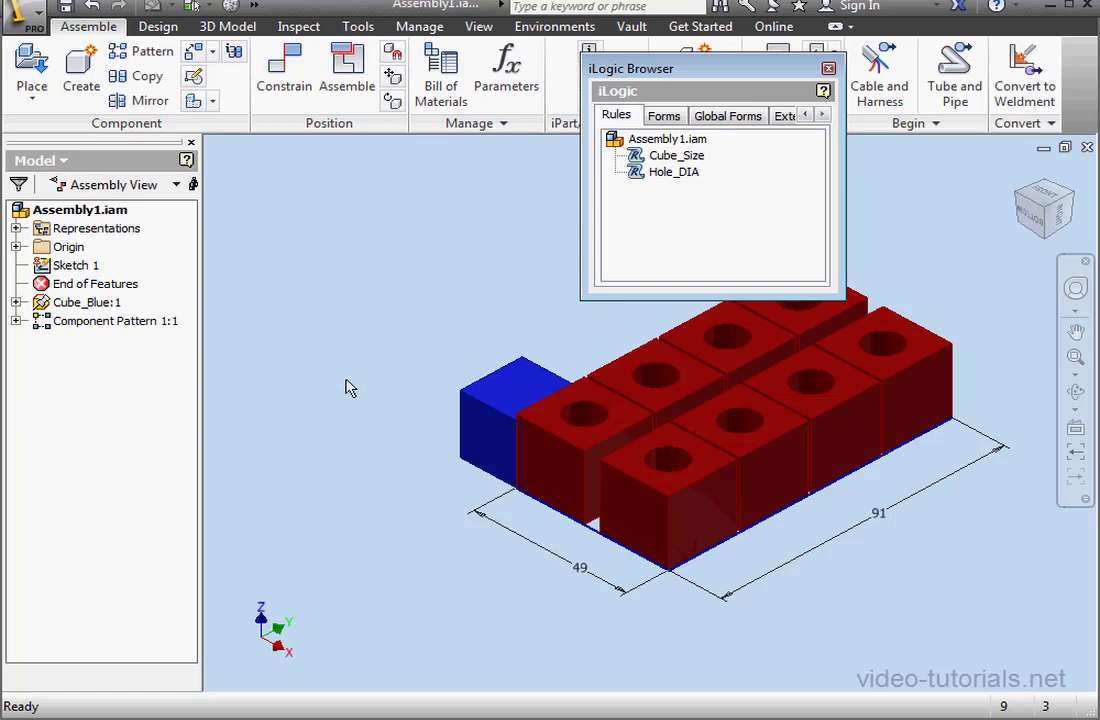
mouse_move(350, 404)
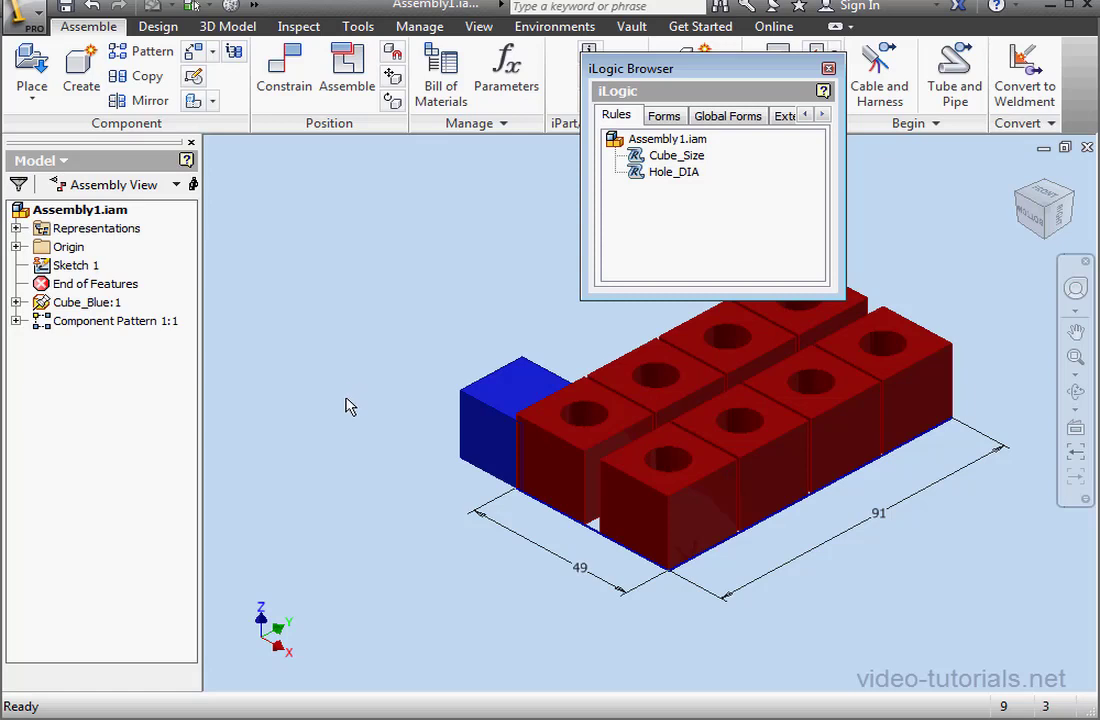
mouse_move(408, 448)
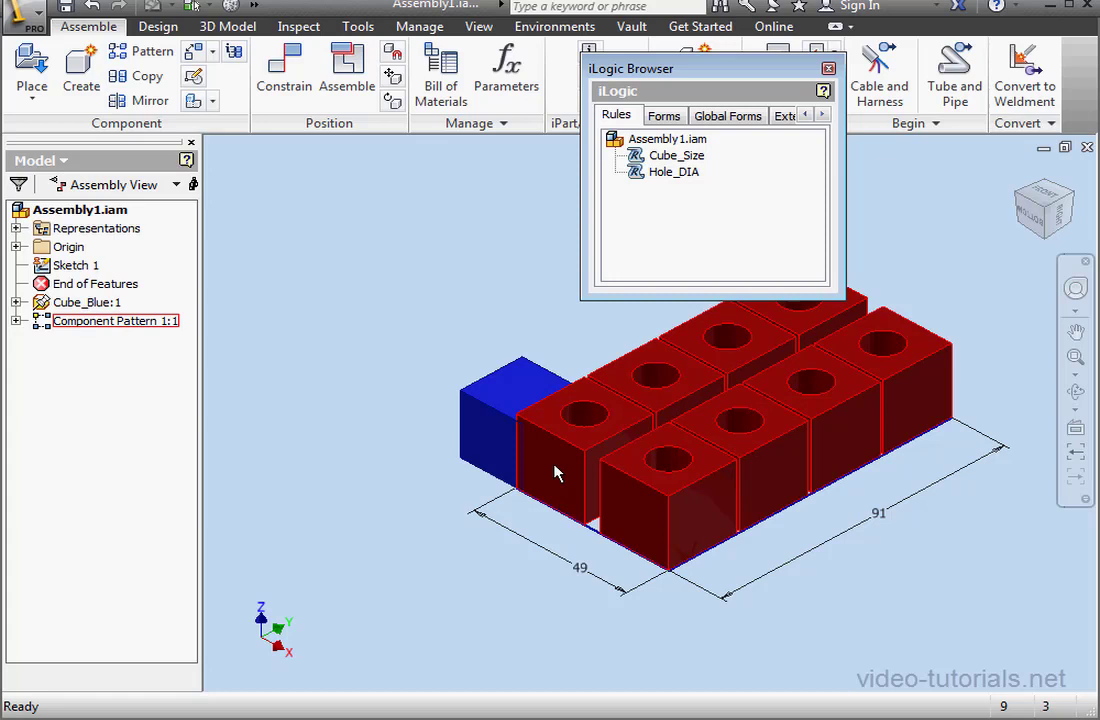
Open the Cube_Size rule and insert an If...Then block with an ElseIf line below the counts
click(490, 436)
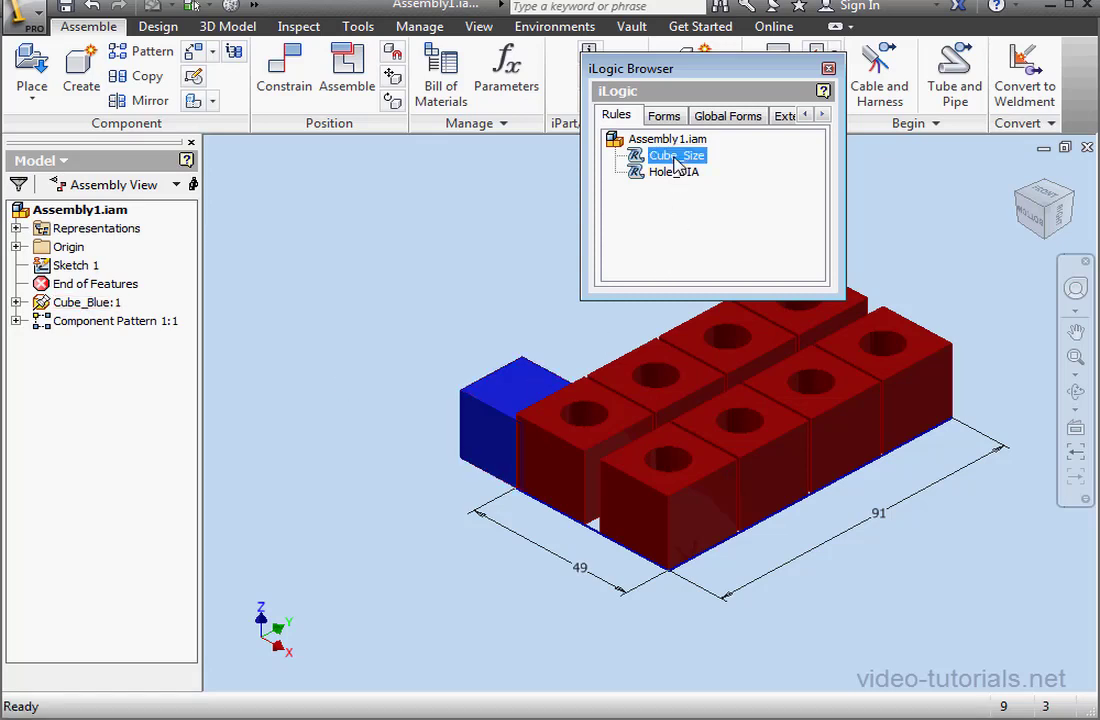
double_click(676, 156)
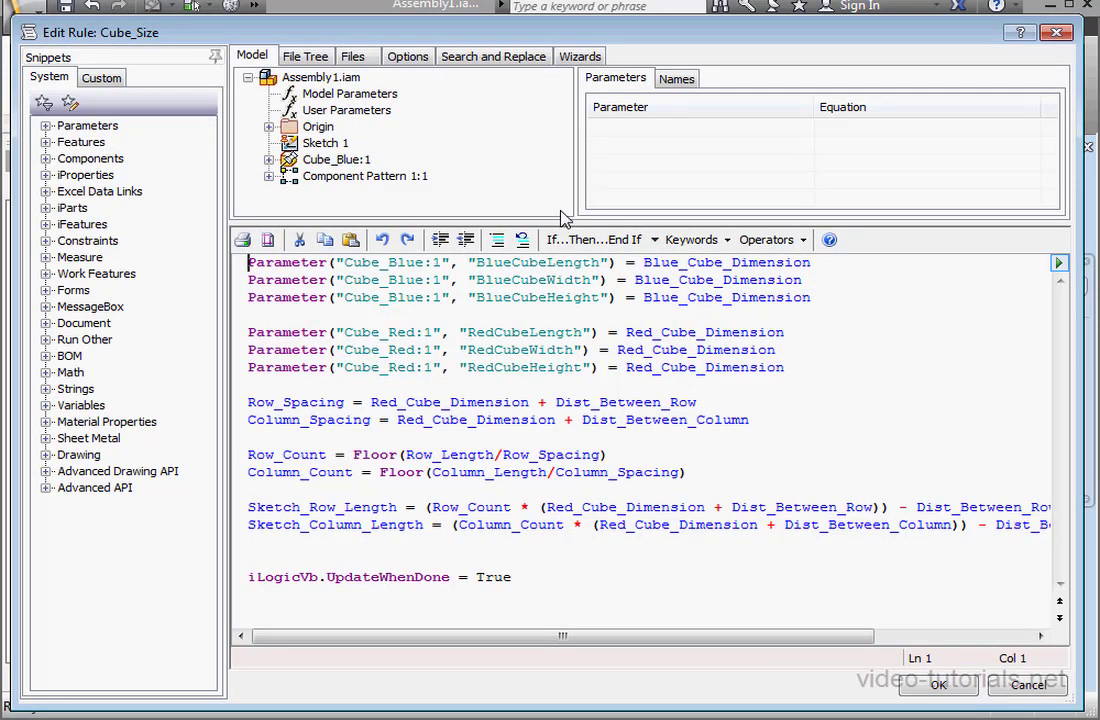
click(328, 454)
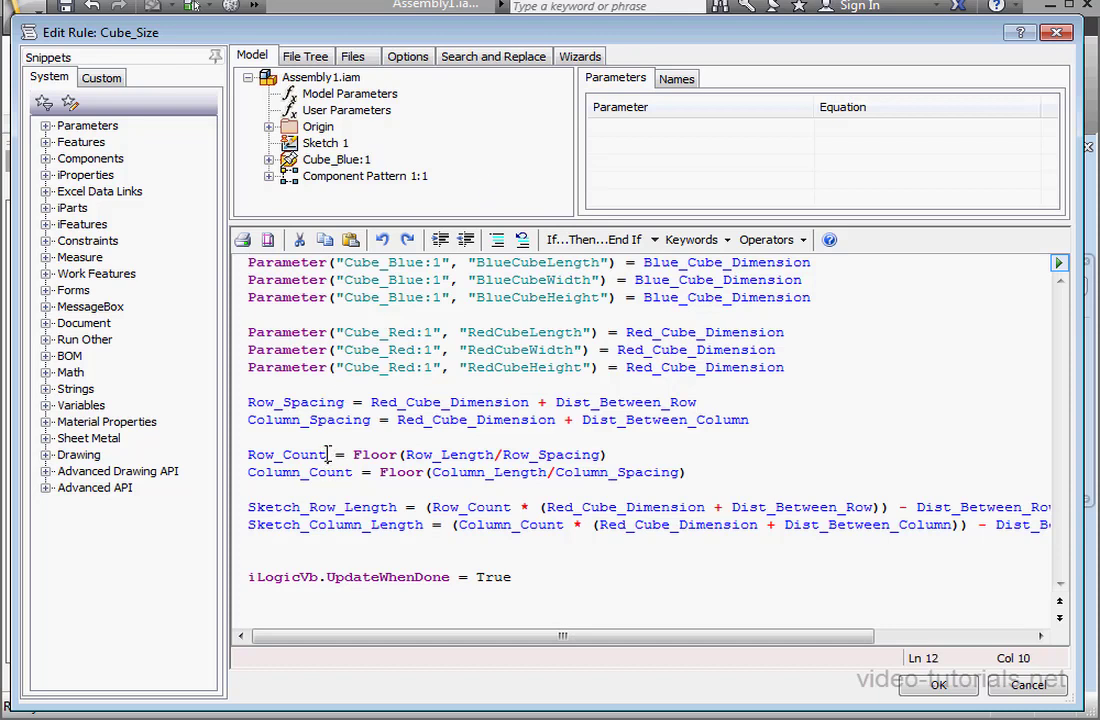
double_click(286, 454)
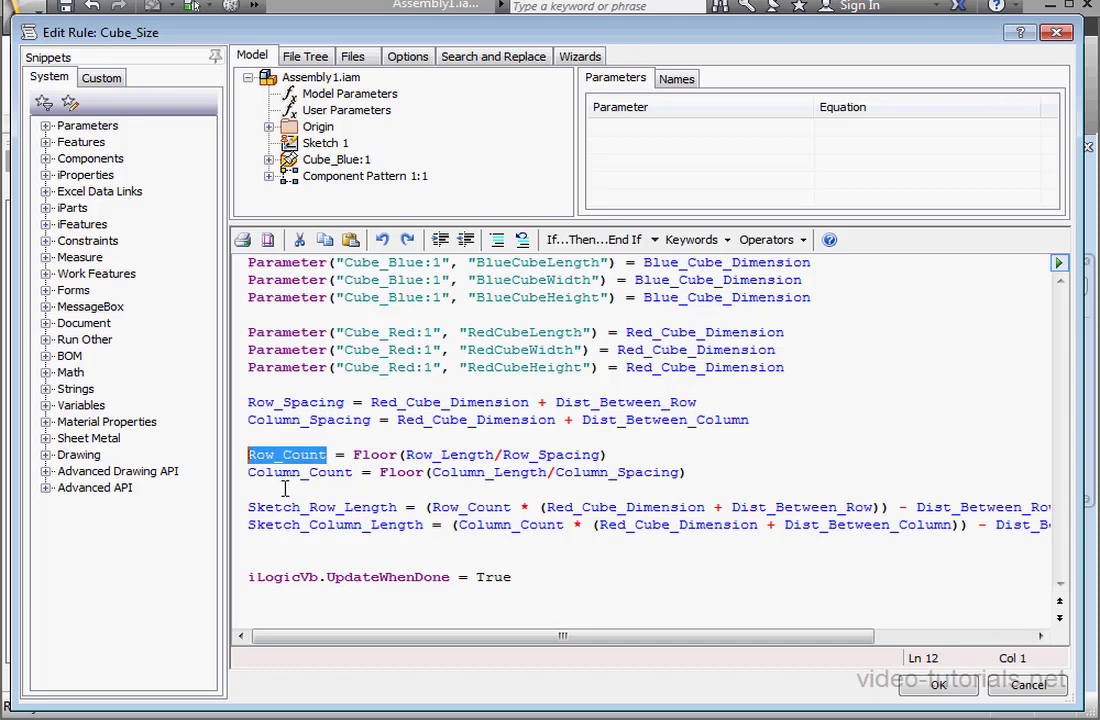
click(654, 240)
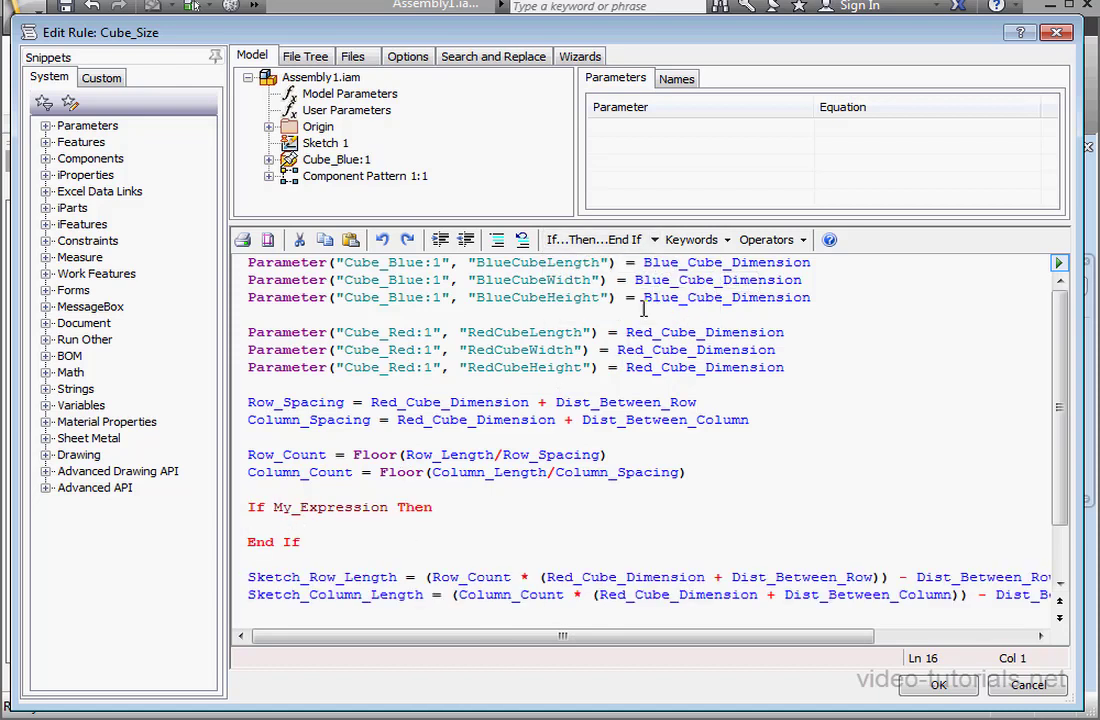
text(ElseIf My_Expression Then)
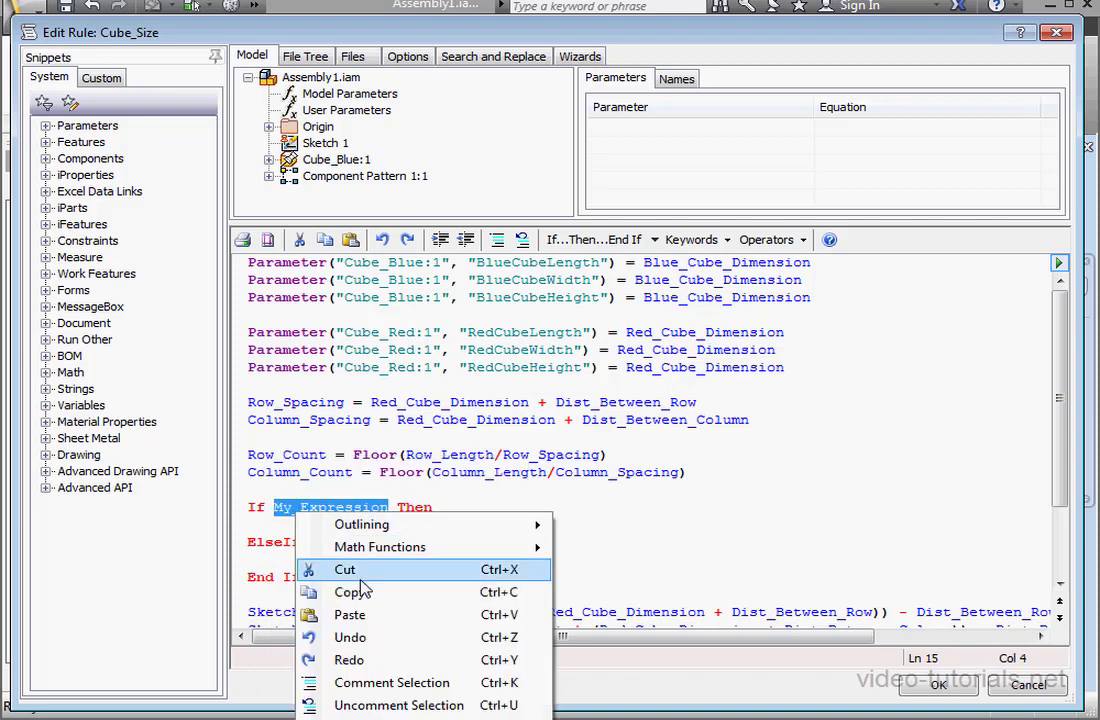
Fill the conditions as If Row_Count > 1 and ElseIf Row_Count = 1
click(344, 568)
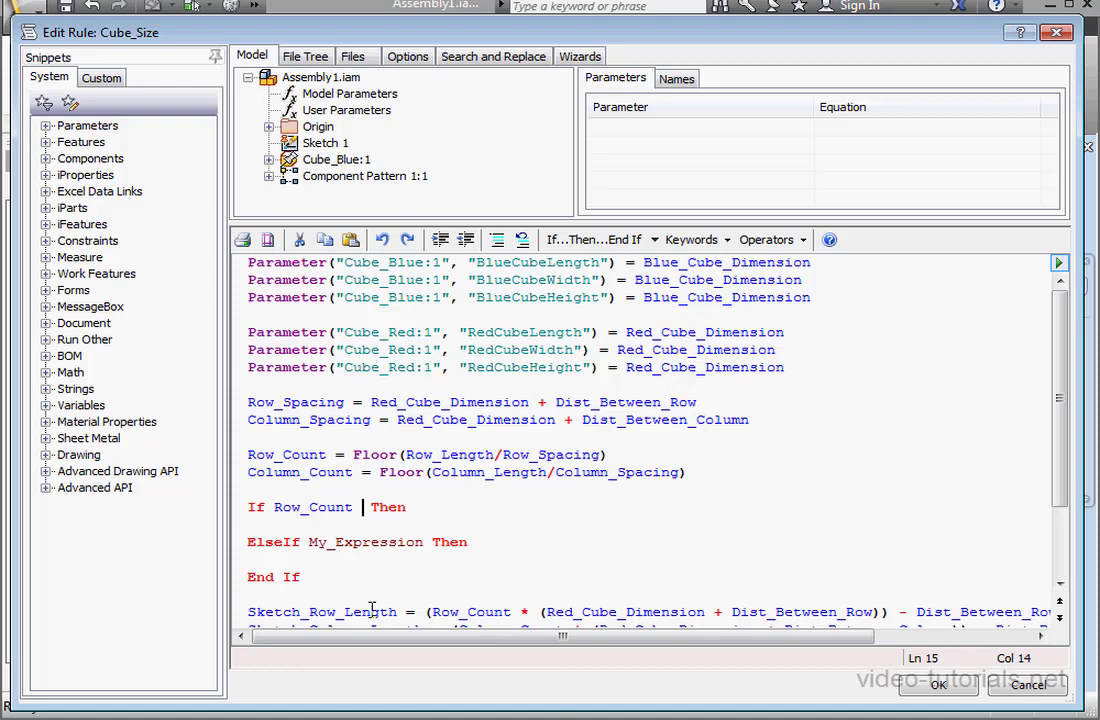
text(> 1)
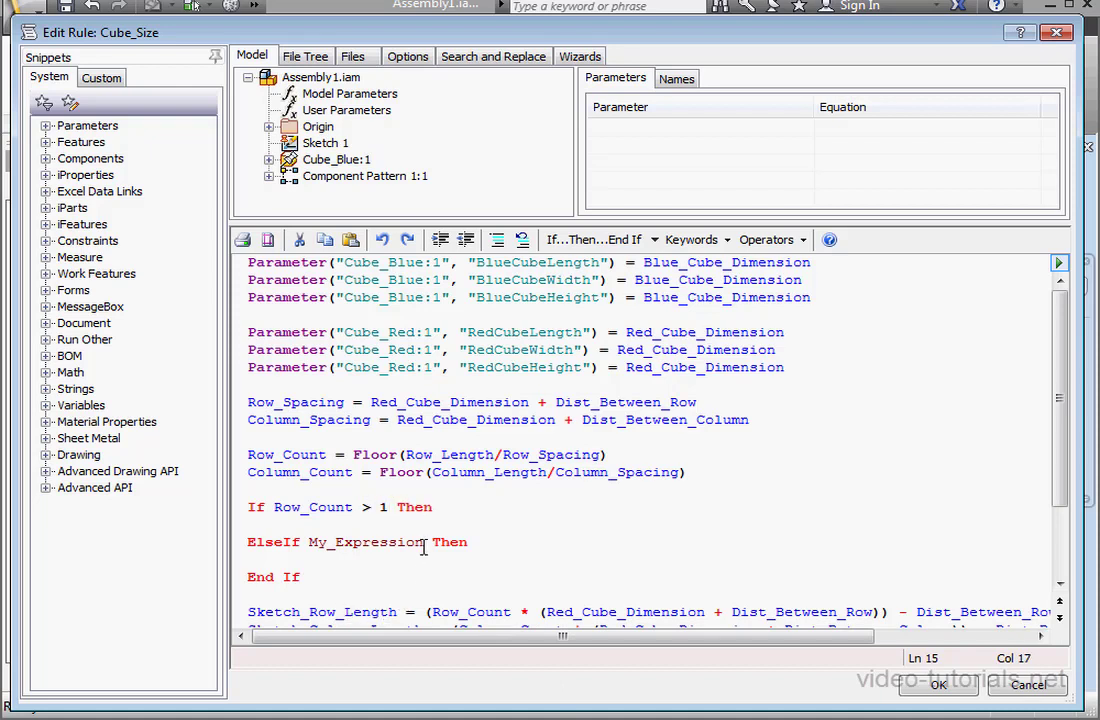
right_click(318, 542)
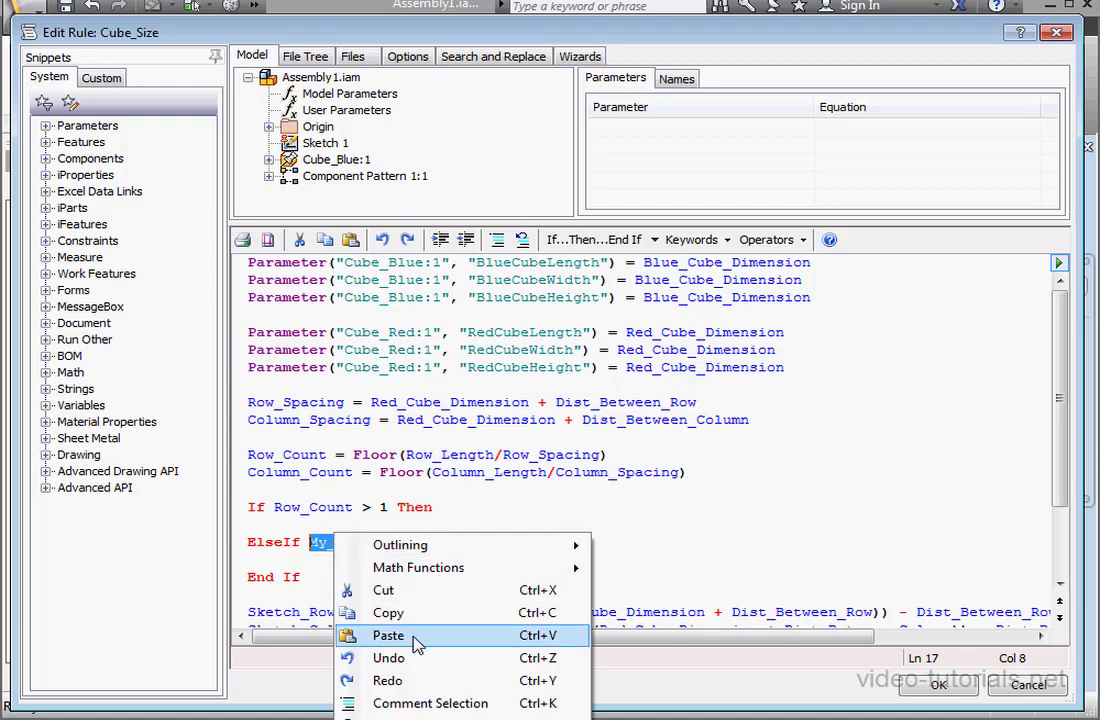
click(388, 636)
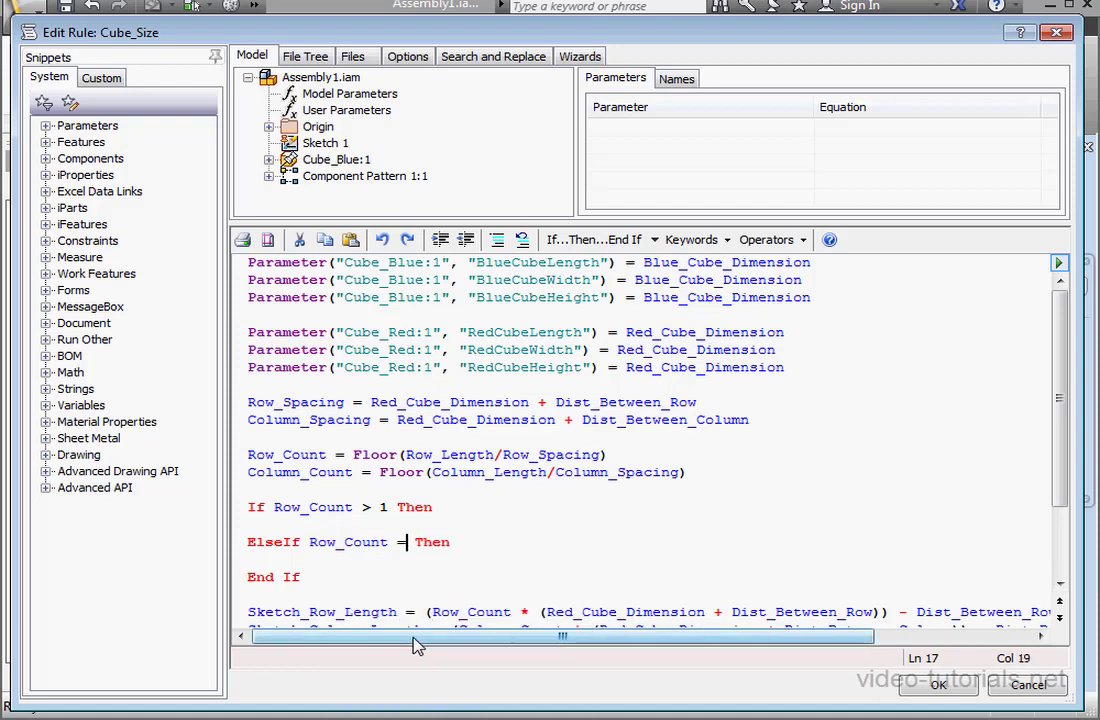
text(1)
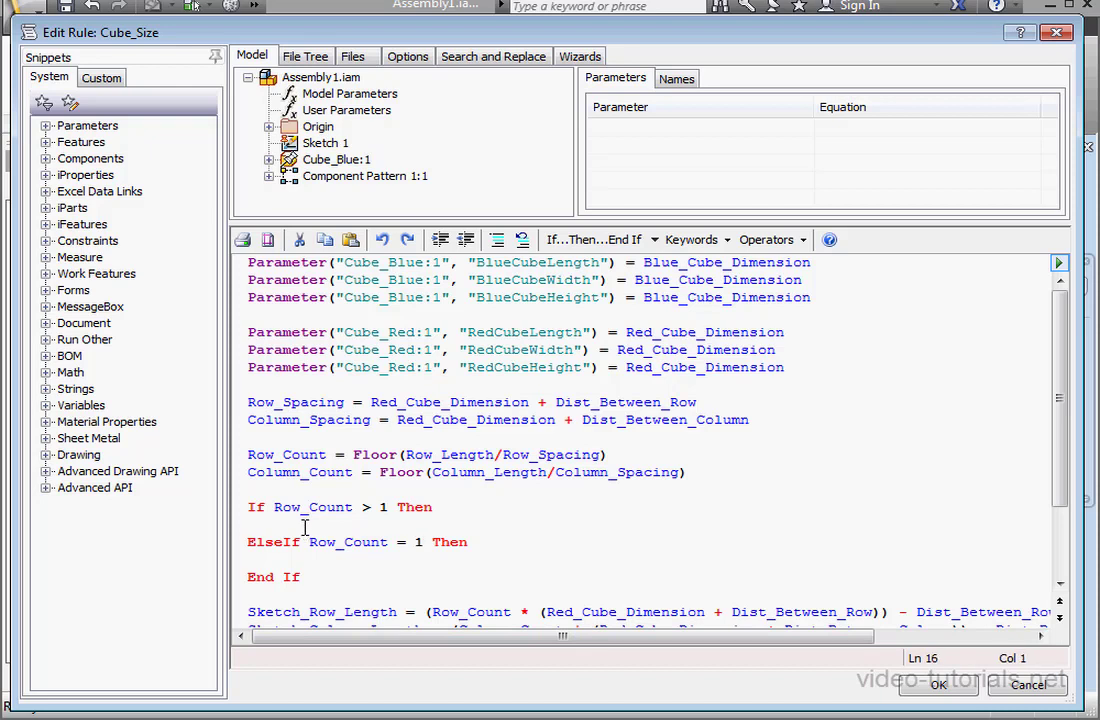
click(316, 540)
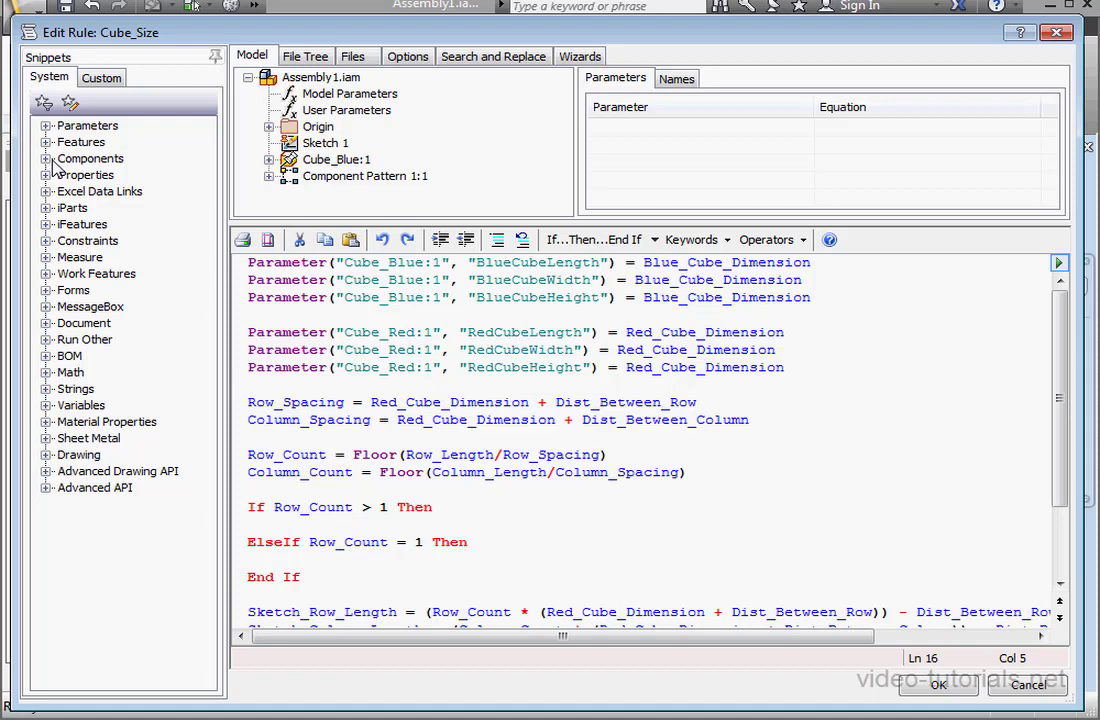
Set Component.Visible("Cube_Blue:1") = False under the If branch and True under the ElseIf branch
click(46, 158)
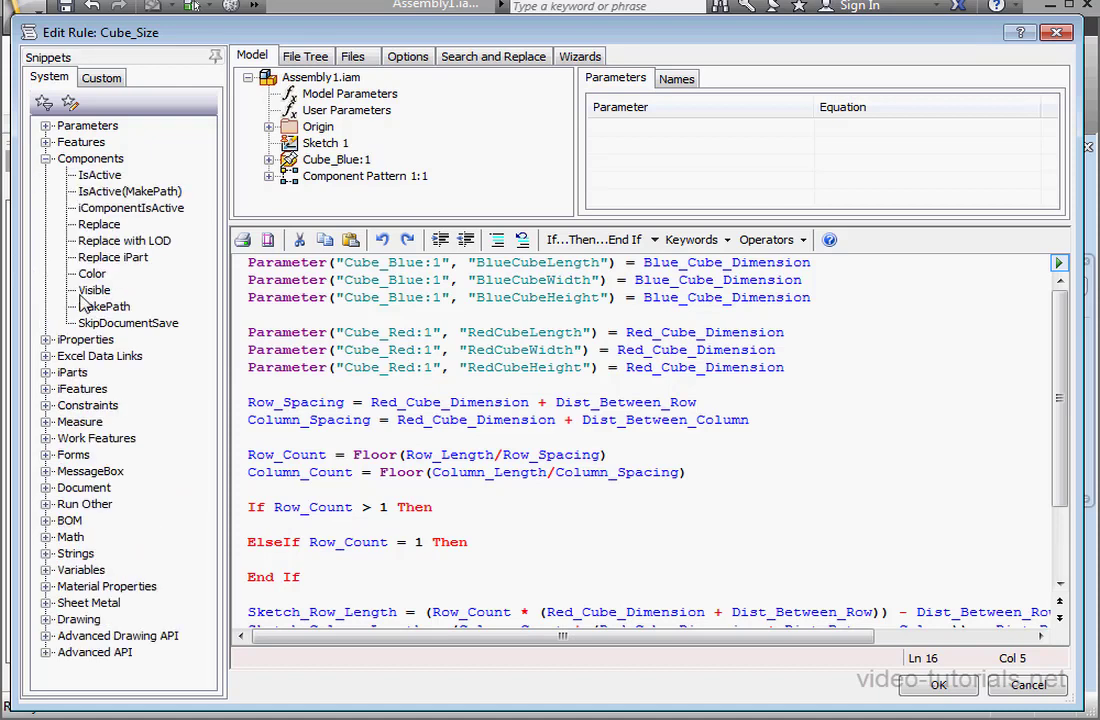
double_click(92, 290)
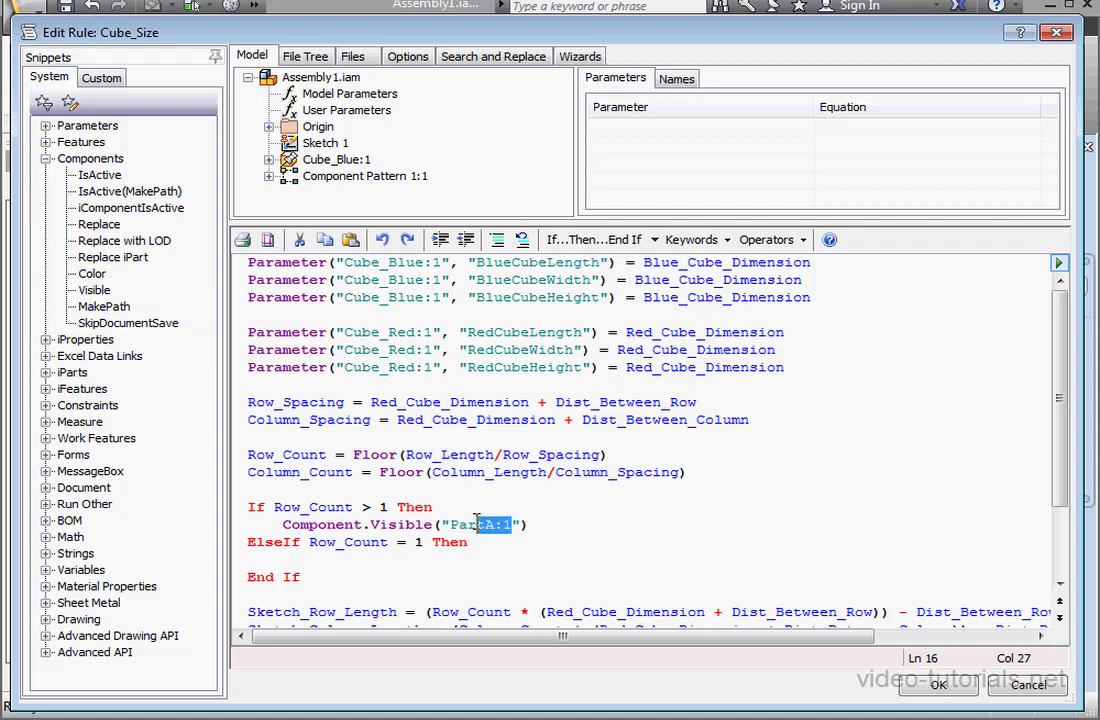
double_click(478, 524)
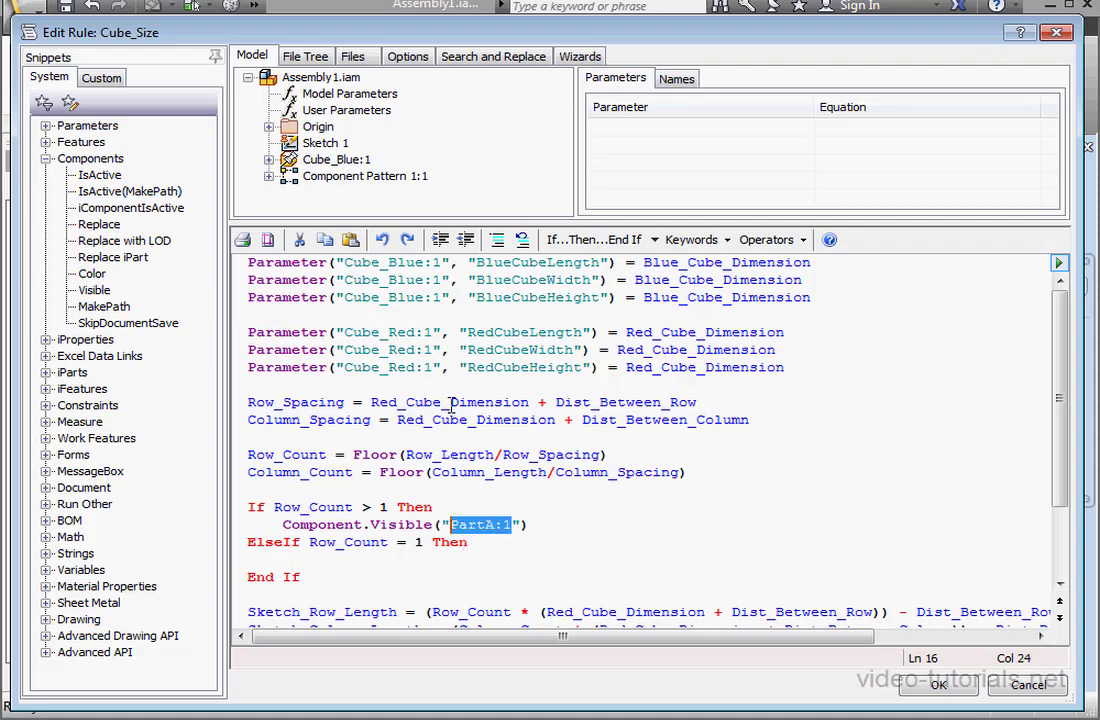
click(336, 160)
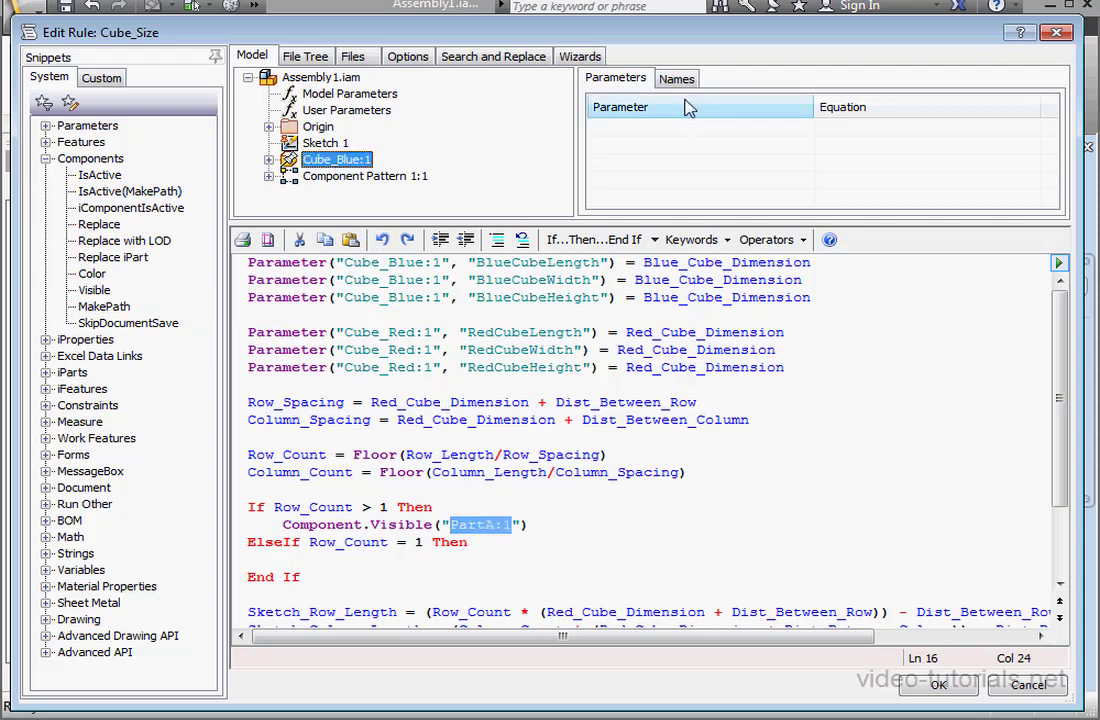
click(676, 78)
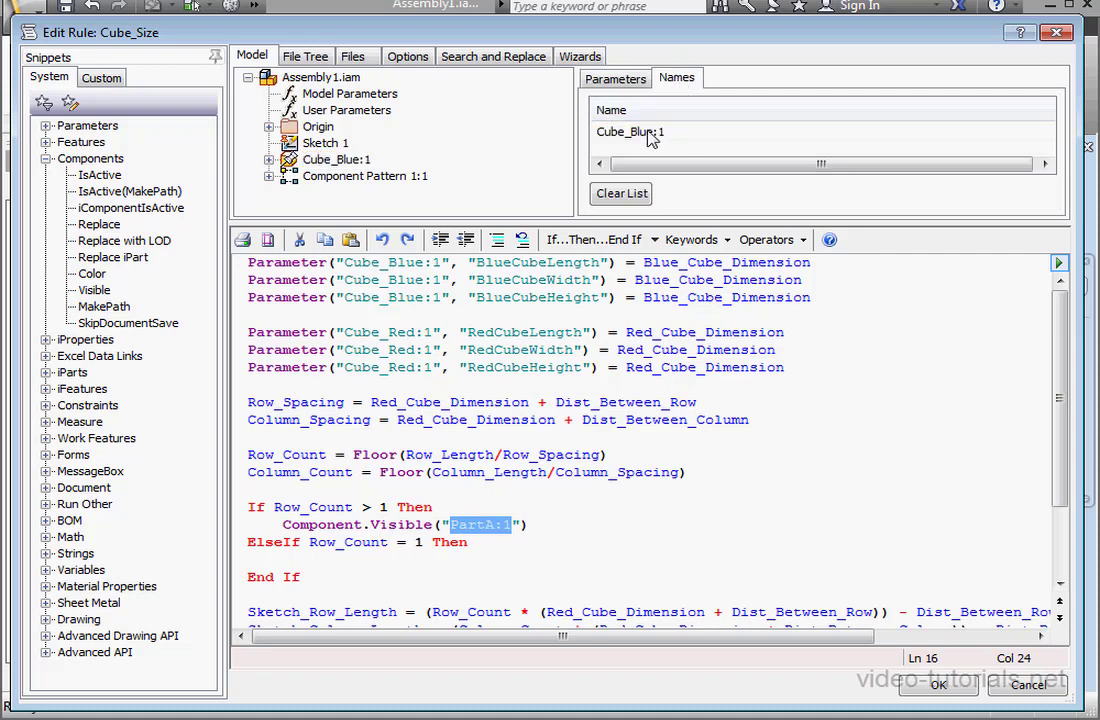
text(Cube_Blue:1)
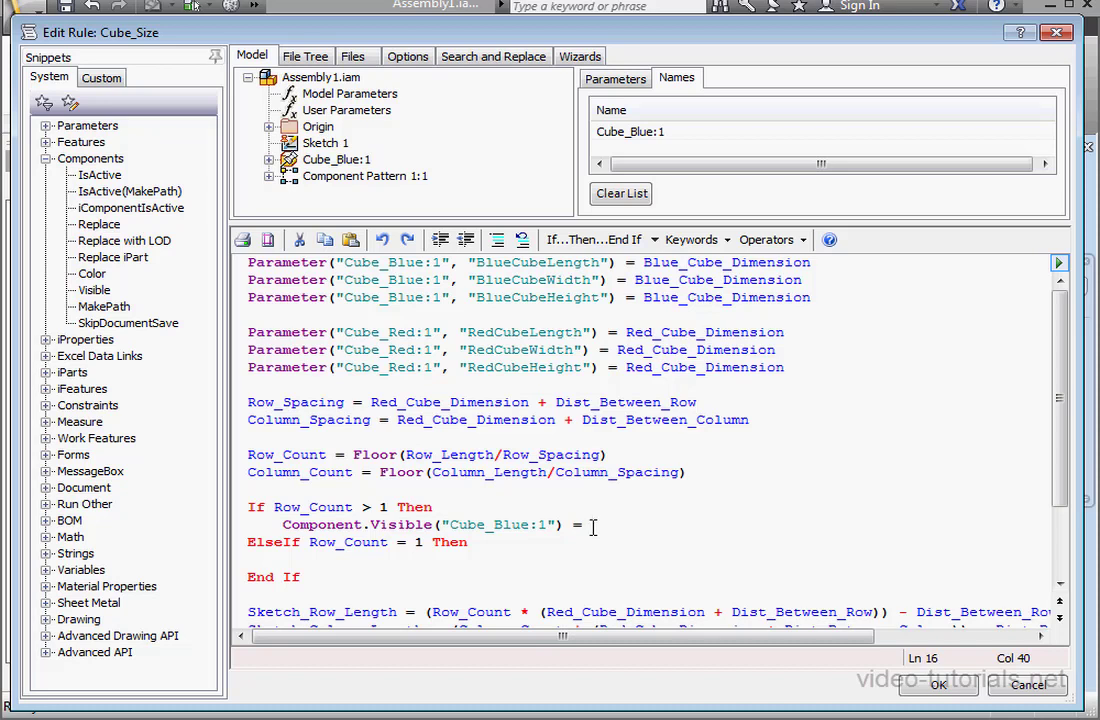
text(False)
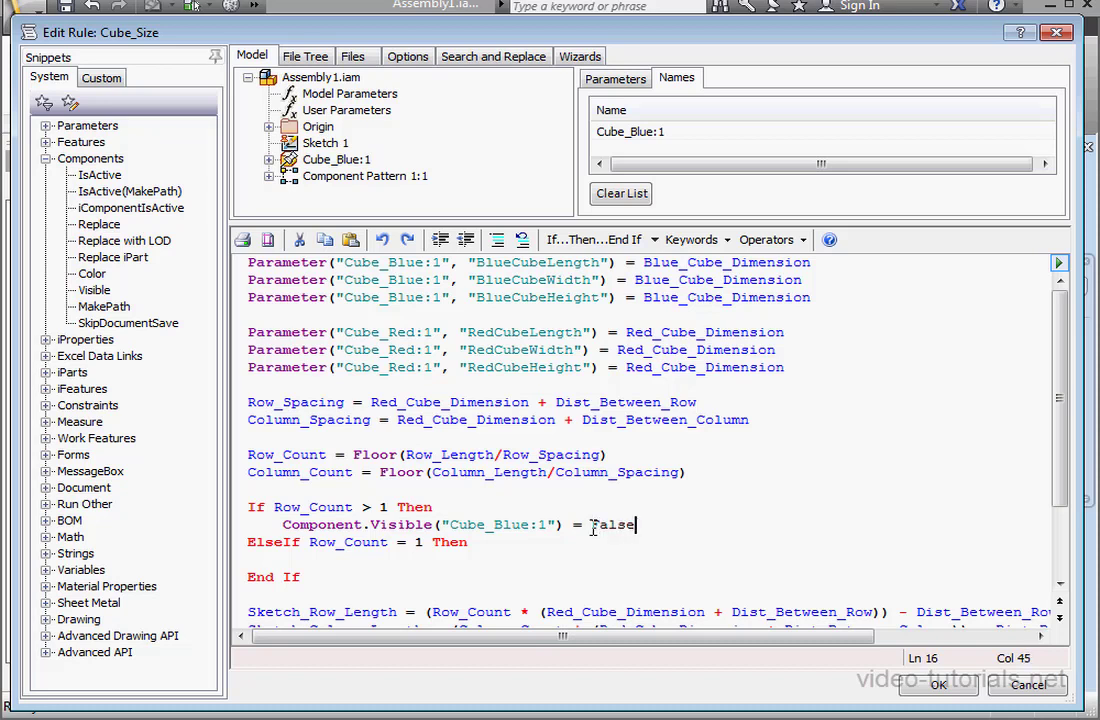
triple_click(440, 524)
text(Component.Visible("Cube_Blue:1") = T)
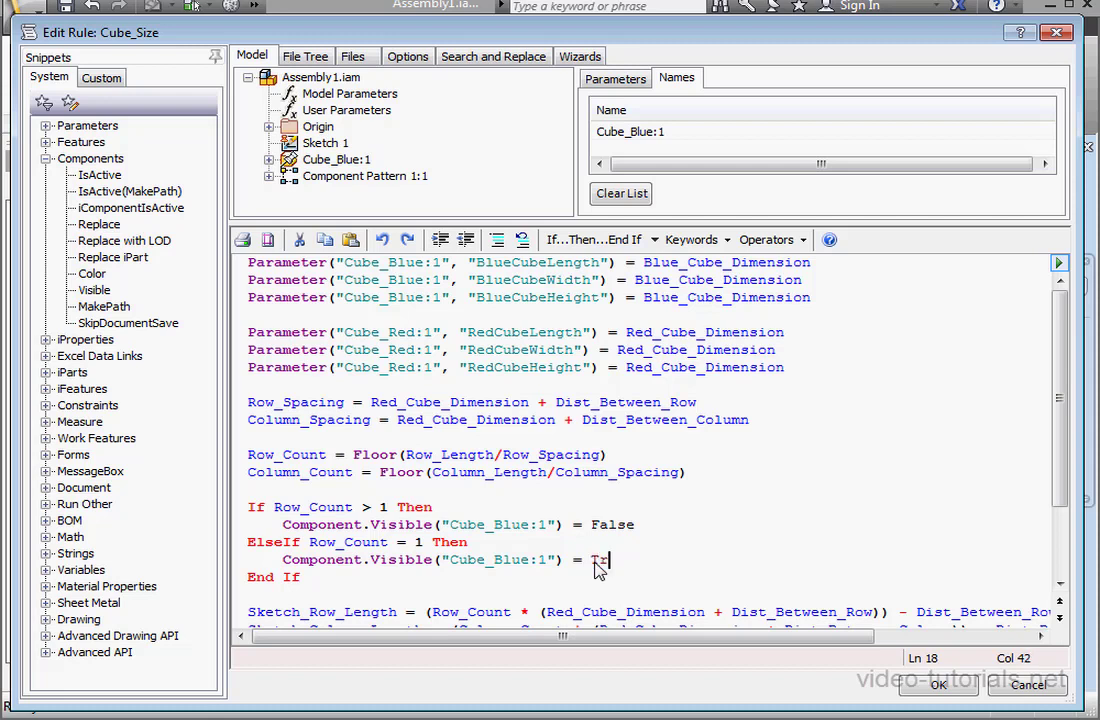
text(rue)
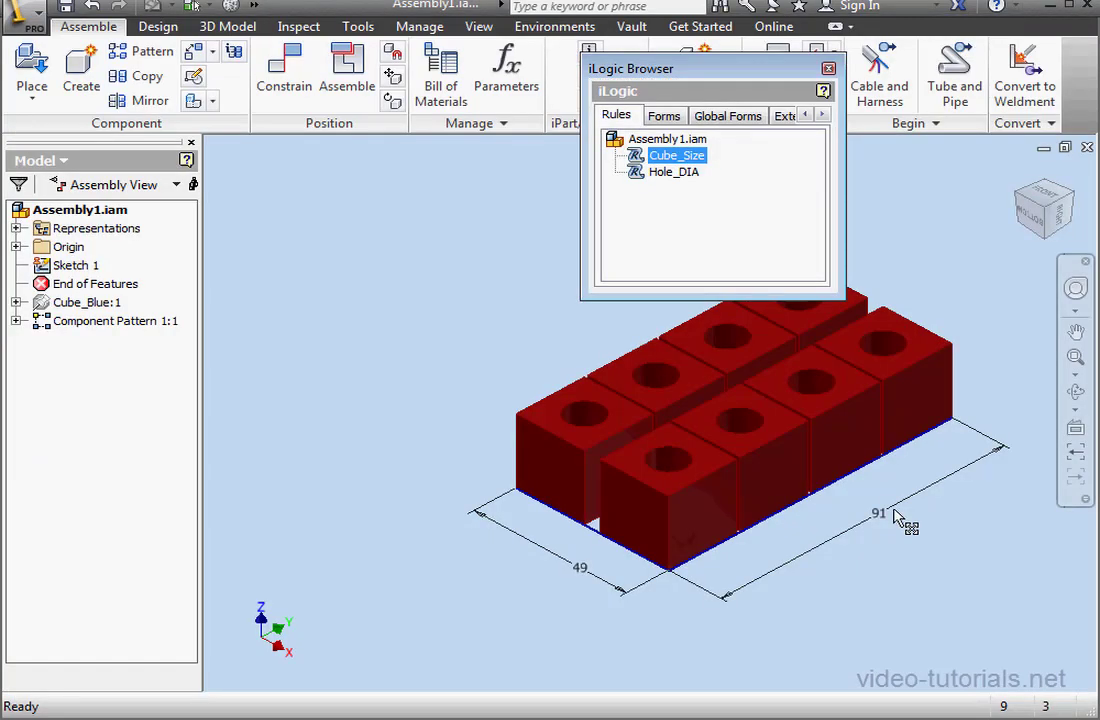
In the Parameters Control form, apply a 100 mm row length so the red cubes form multiple rows
click(664, 114)
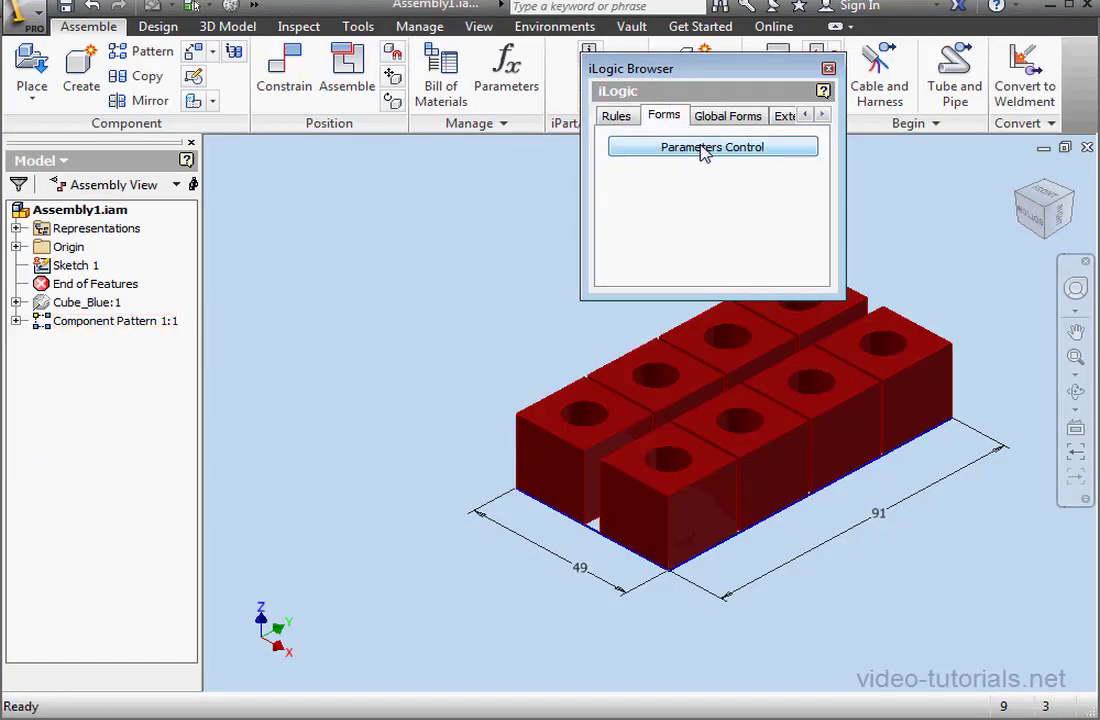
click(712, 148)
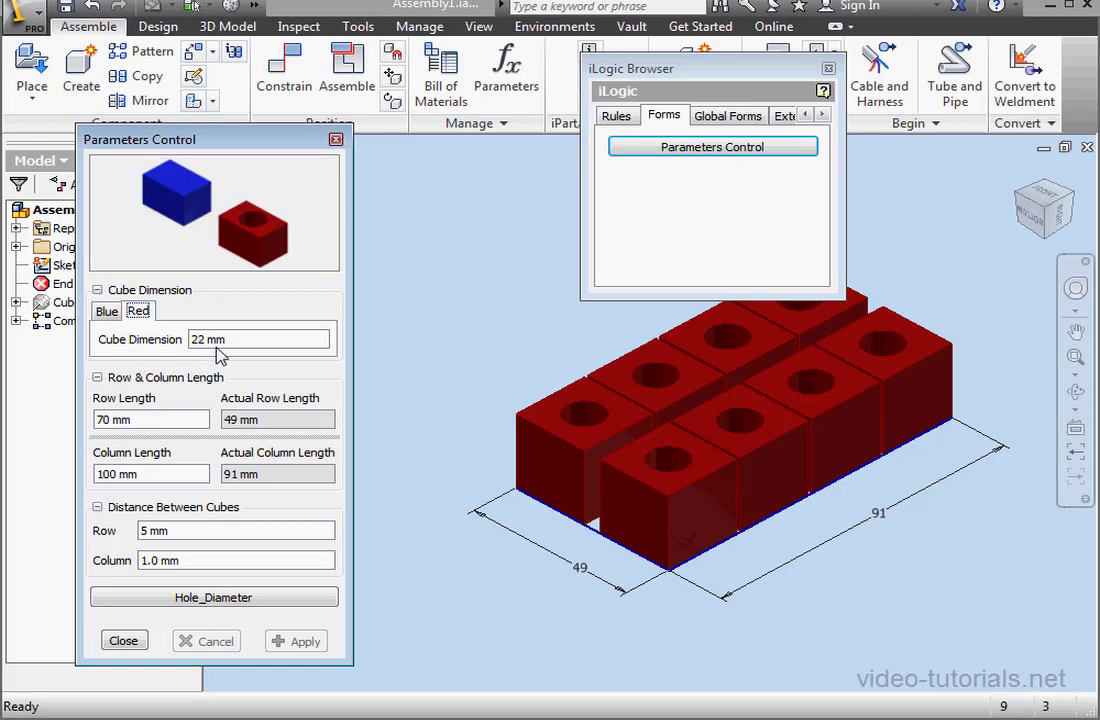
triple_click(258, 340)
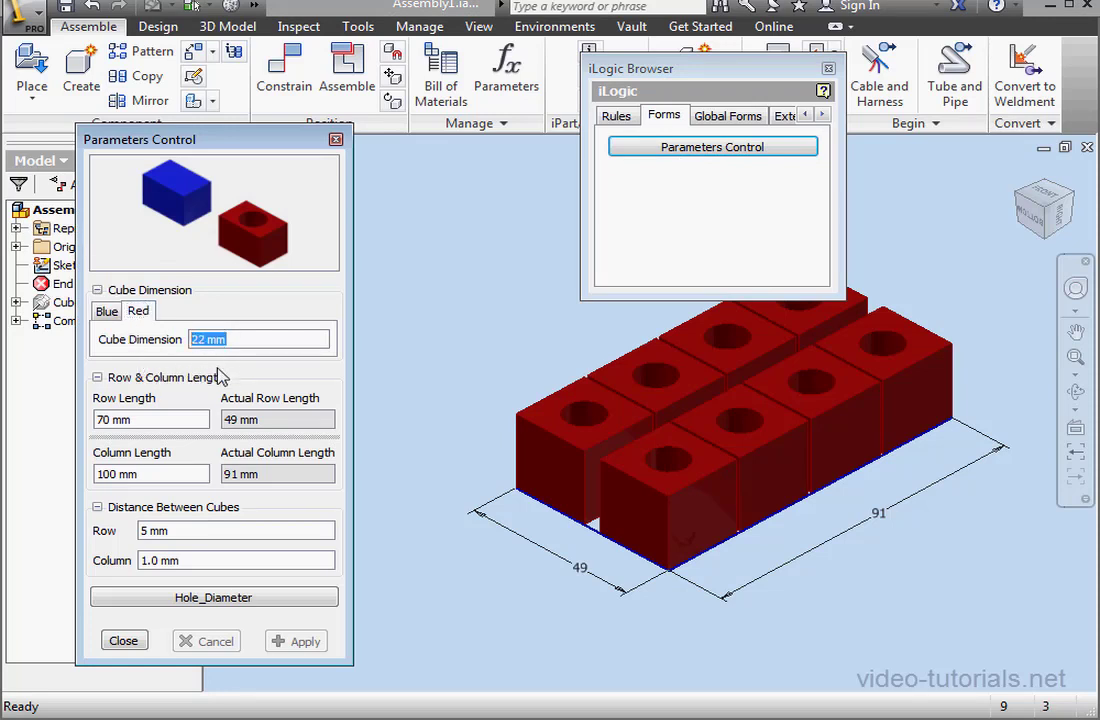
click(236, 532)
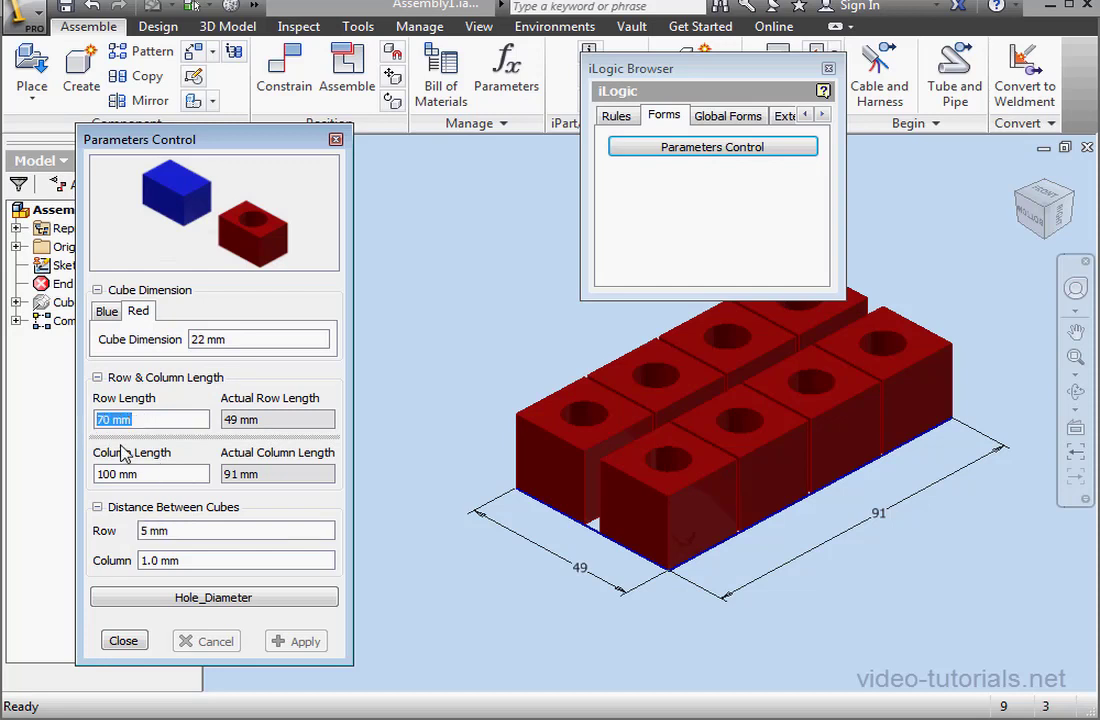
text(30)
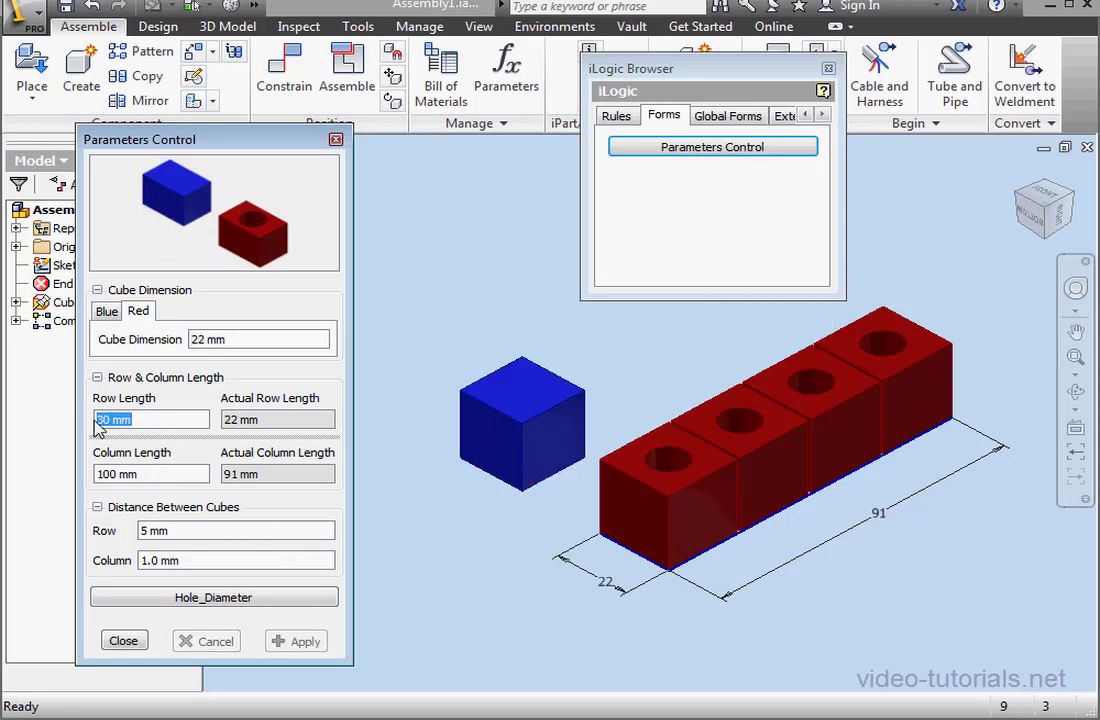
text(100)
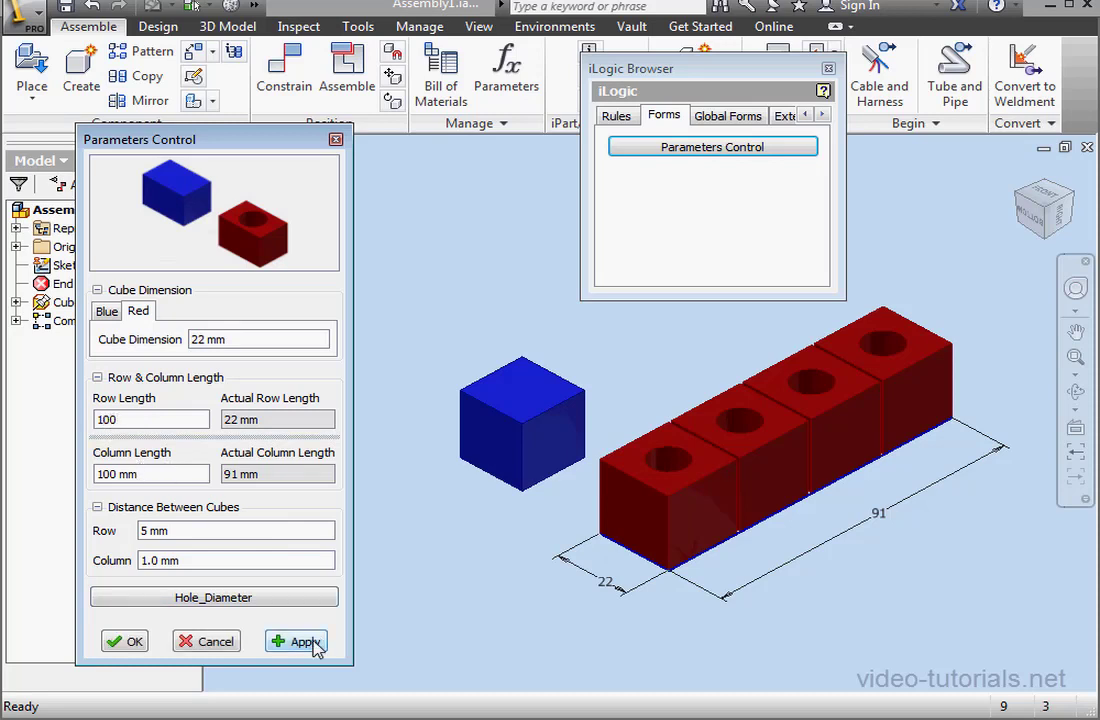
click(304, 640)
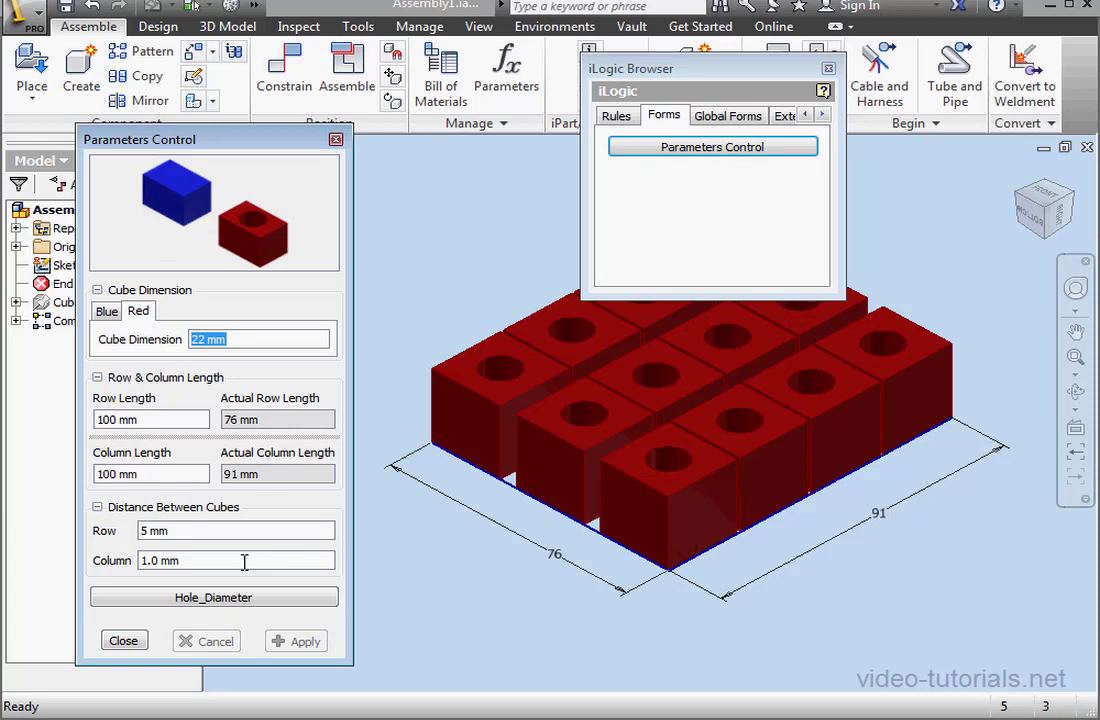
Apply a 30 mm row length, restoring one row with the blue cube, and close the form
click(150, 420)
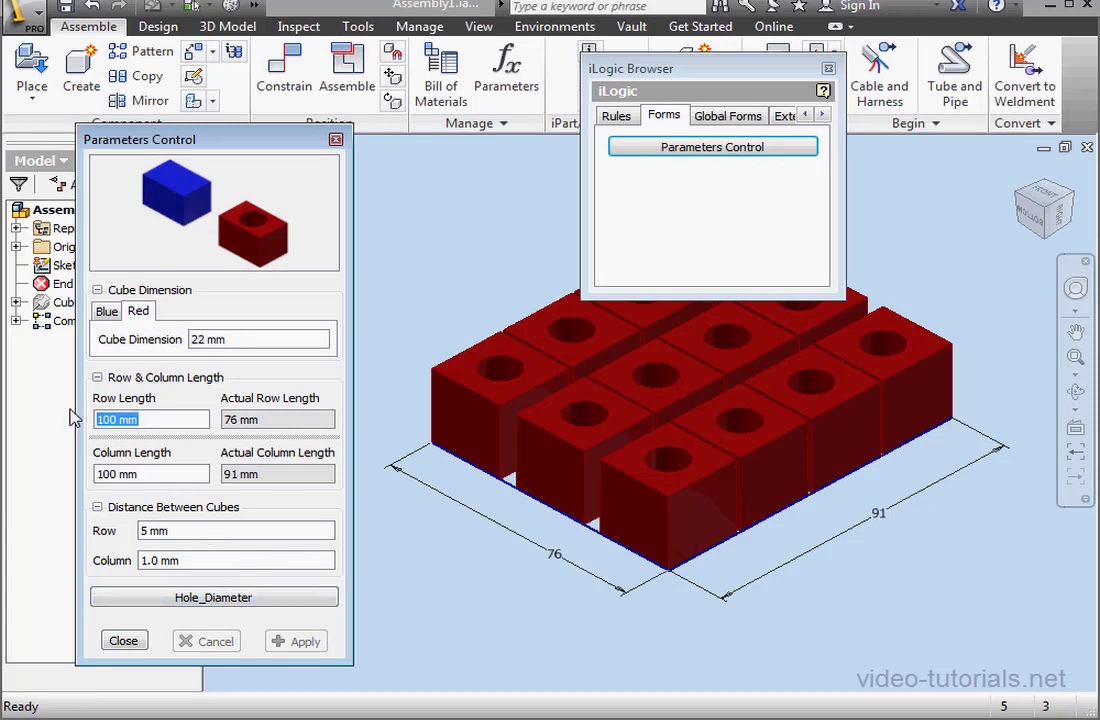
text(30)
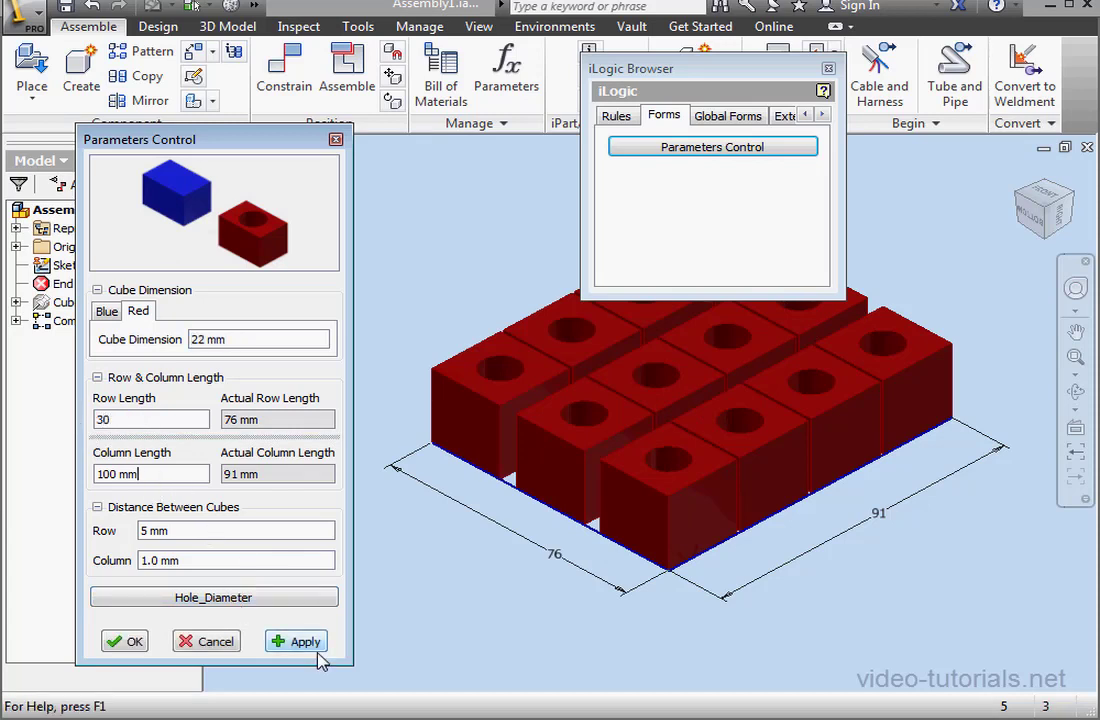
click(296, 640)
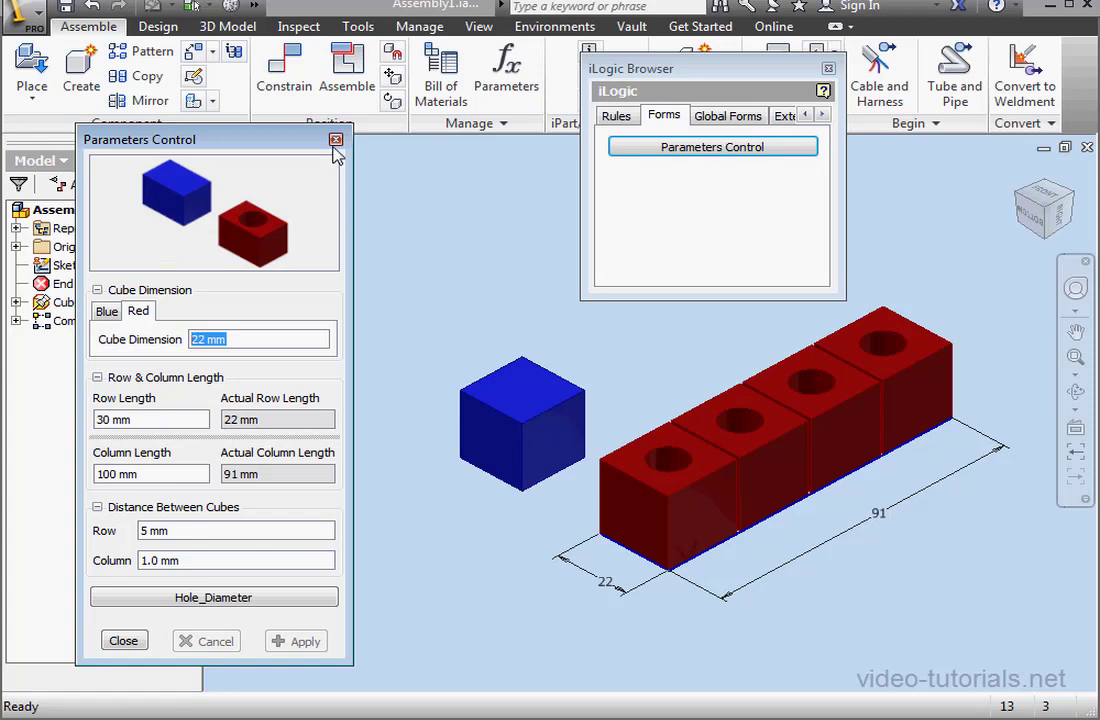
click(336, 140)
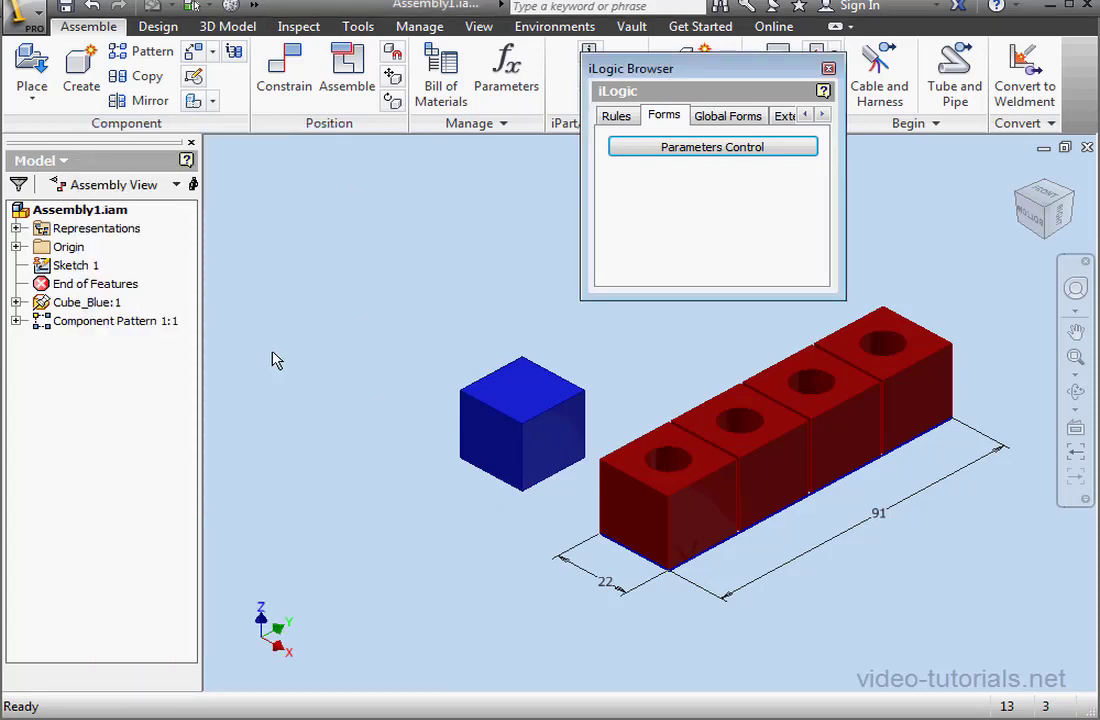
Expand Representations and Level of Detail in the Model browser, showing Master as active
click(114, 320)
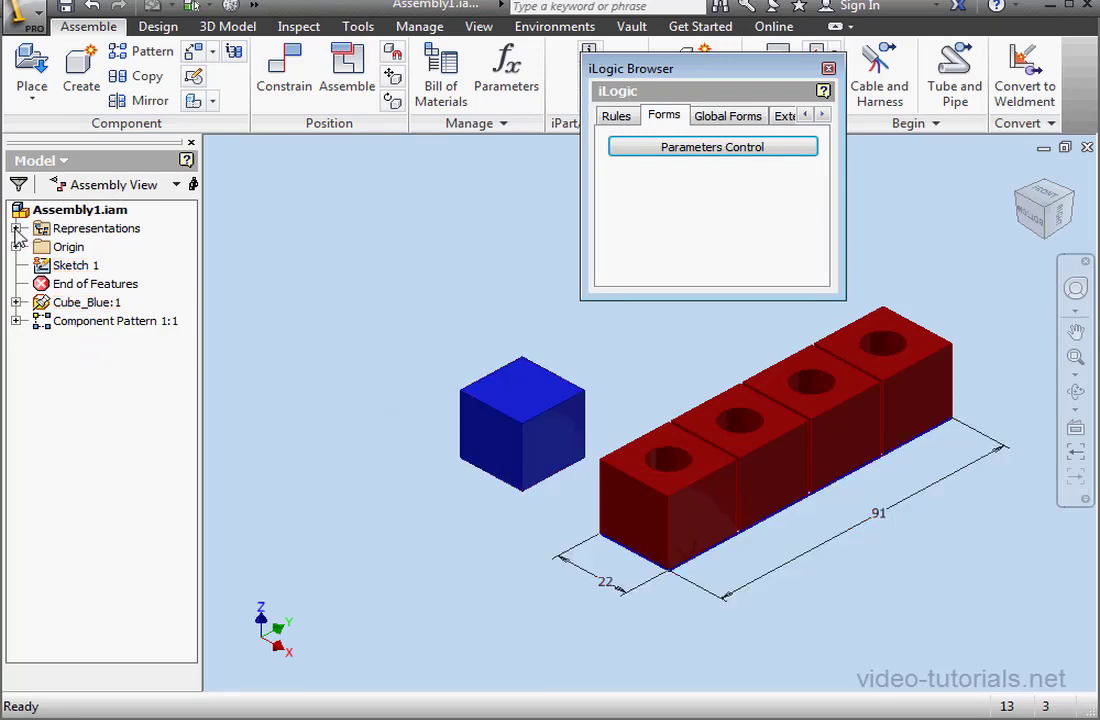
click(16, 228)
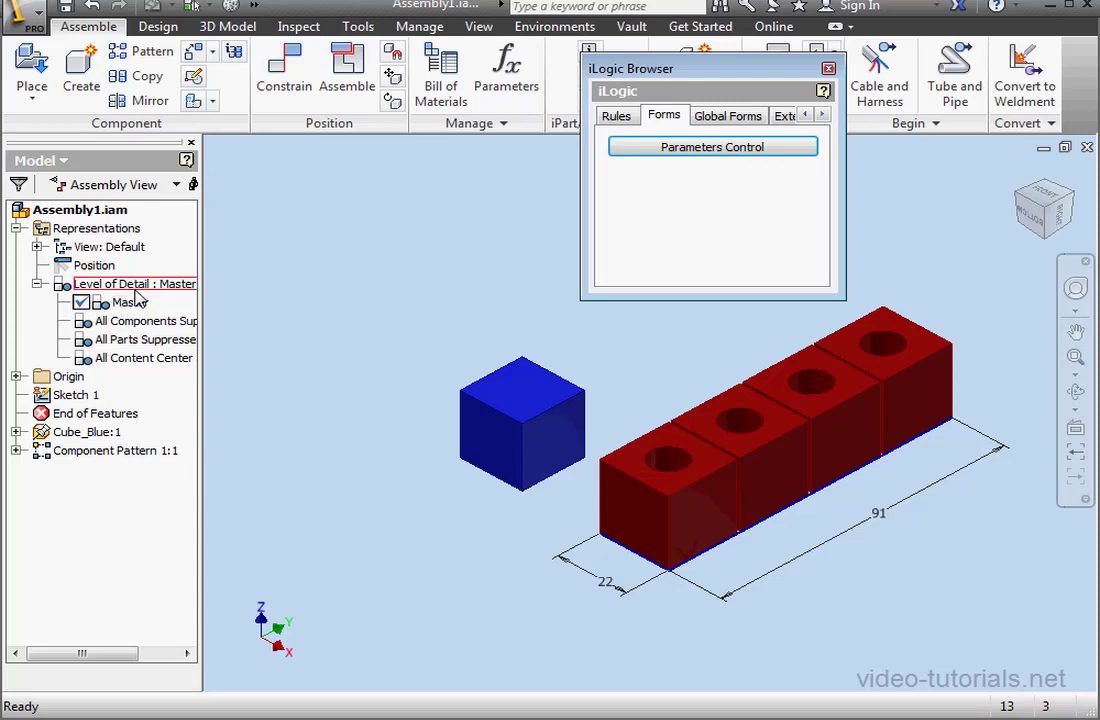
mouse_move(144, 296)
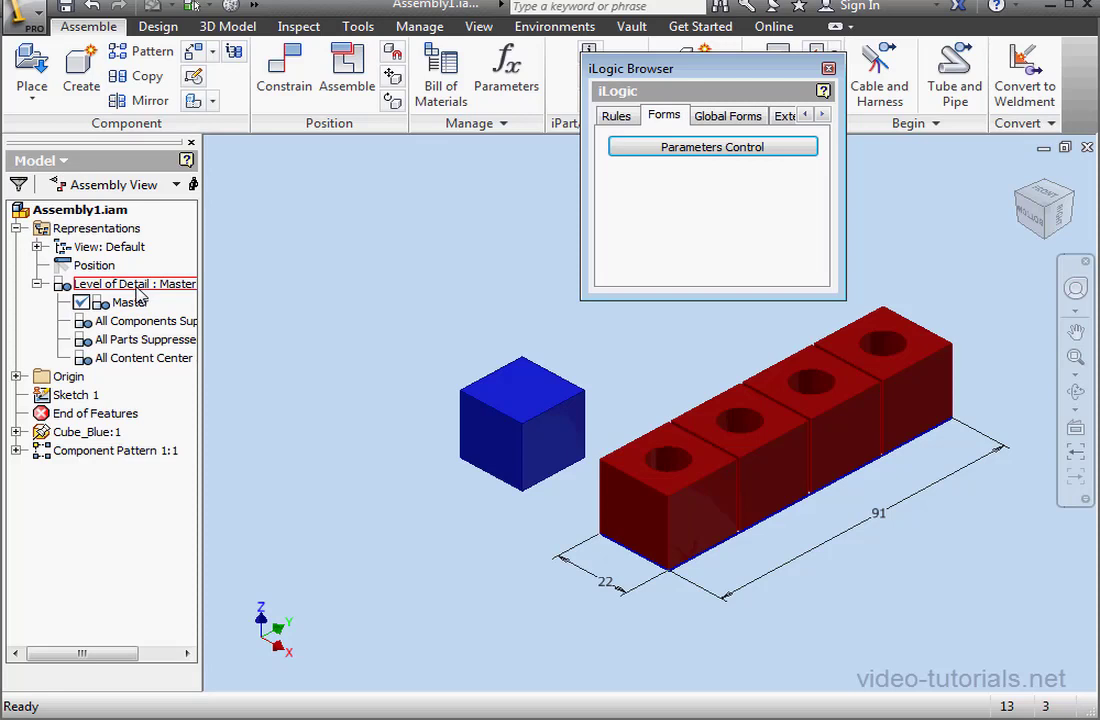
mouse_move(168, 408)
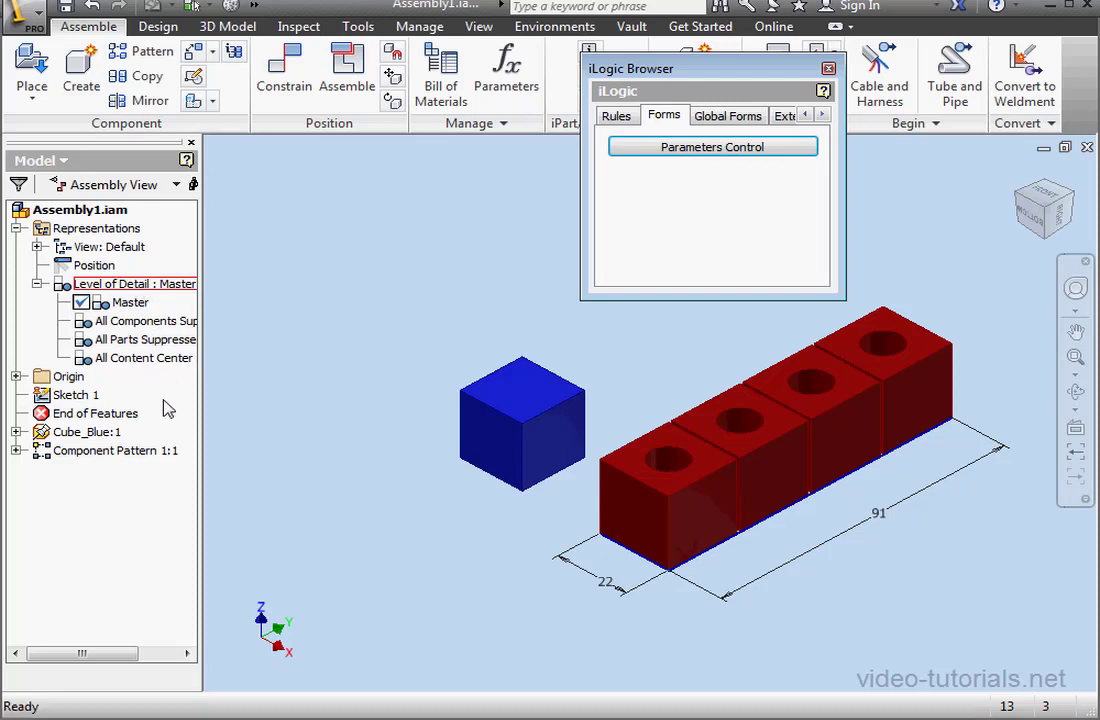
Suppress Cube_Blue:1 from the browser, confirming the new level of detail prompt
right_click(88, 432)
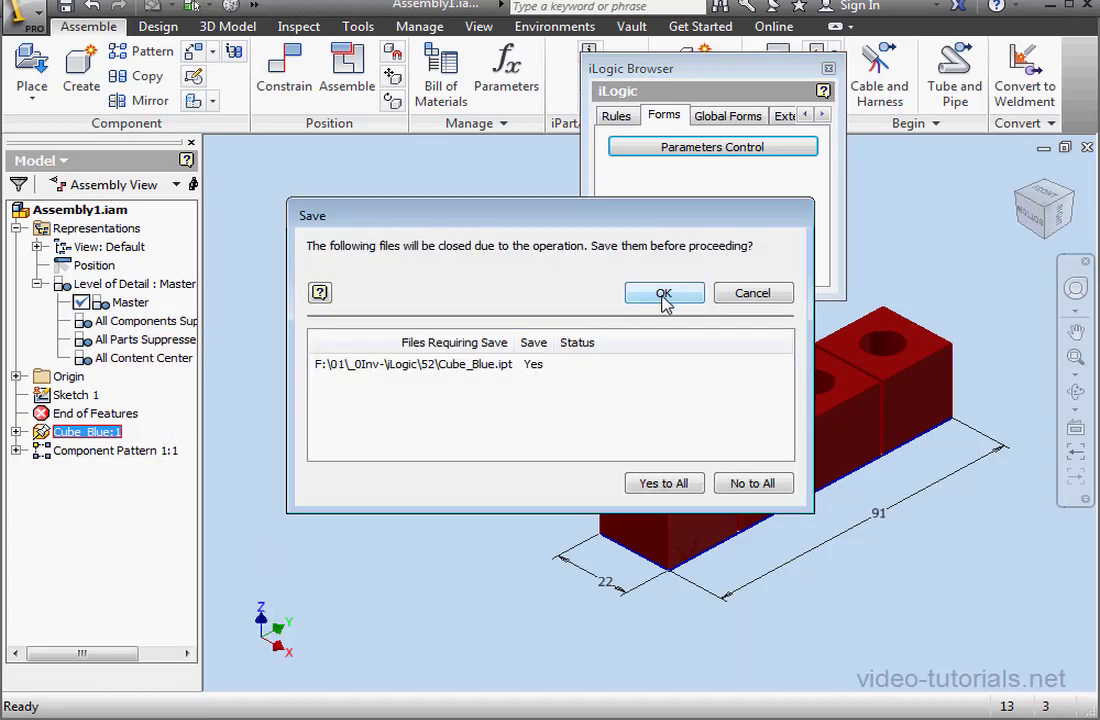
click(664, 292)
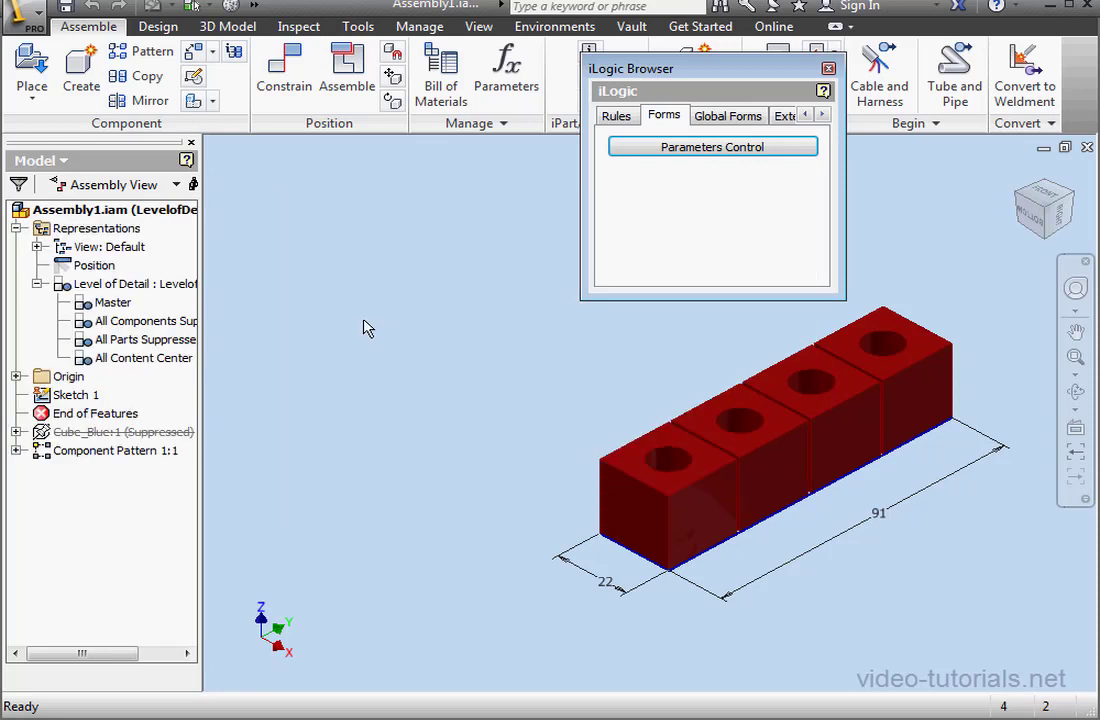
mouse_move(170, 428)
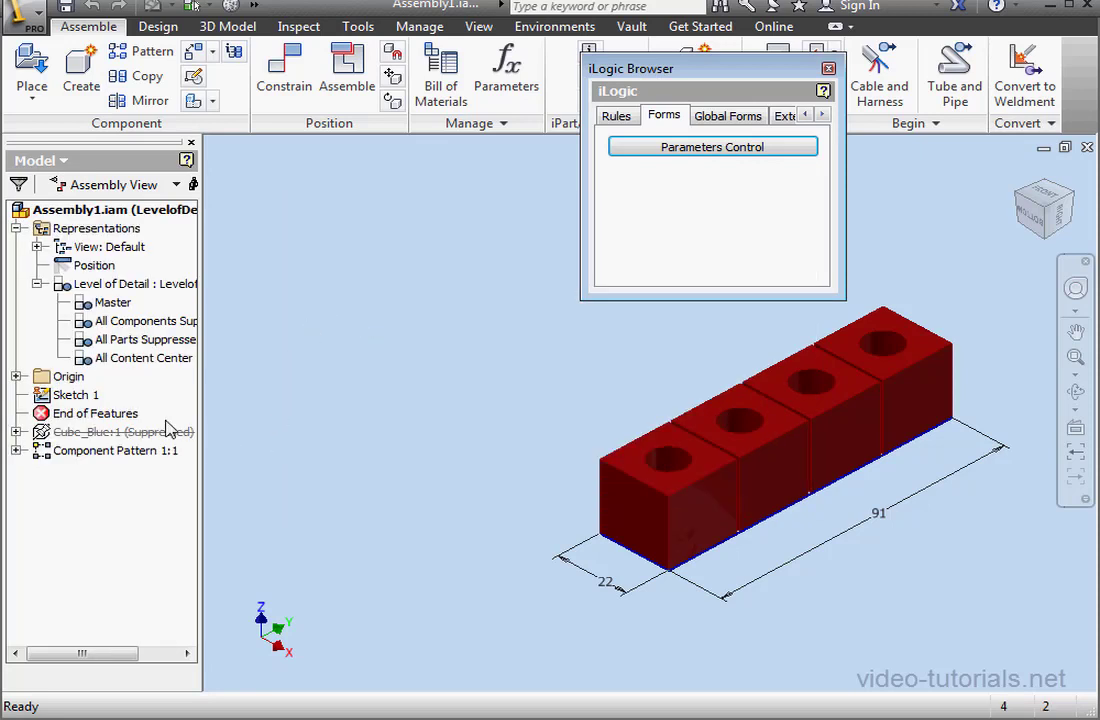
click(112, 302)
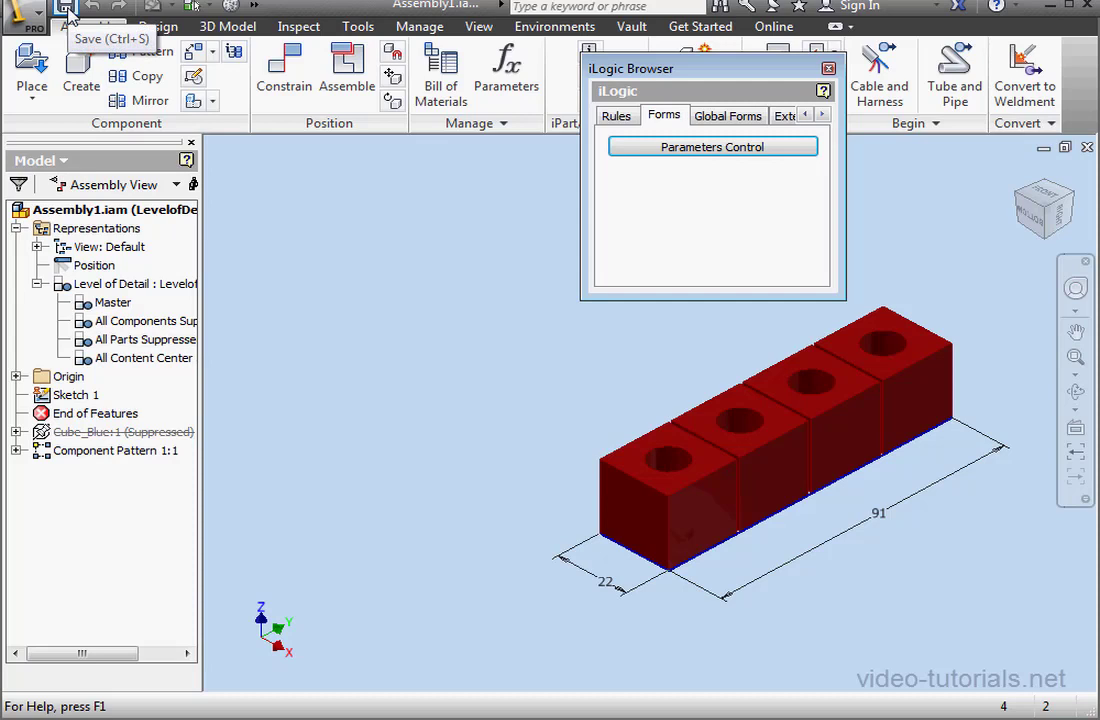
Save the assembly, keeping the suppressed state as LevelofDetail1
click(66, 16)
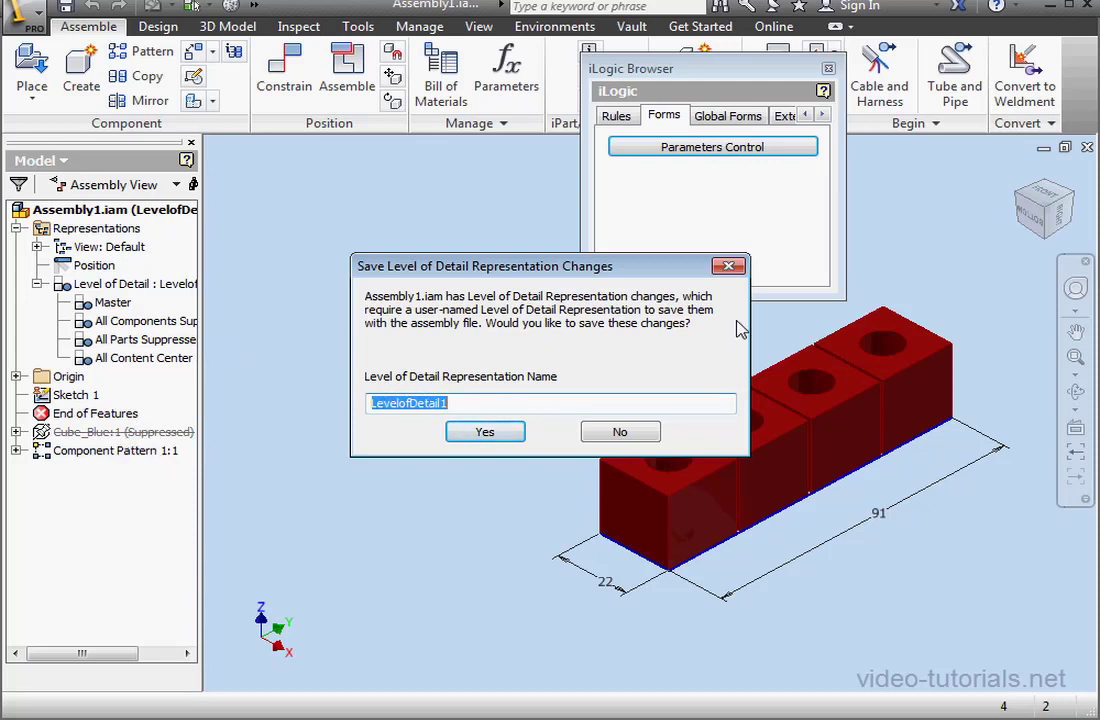
click(484, 432)
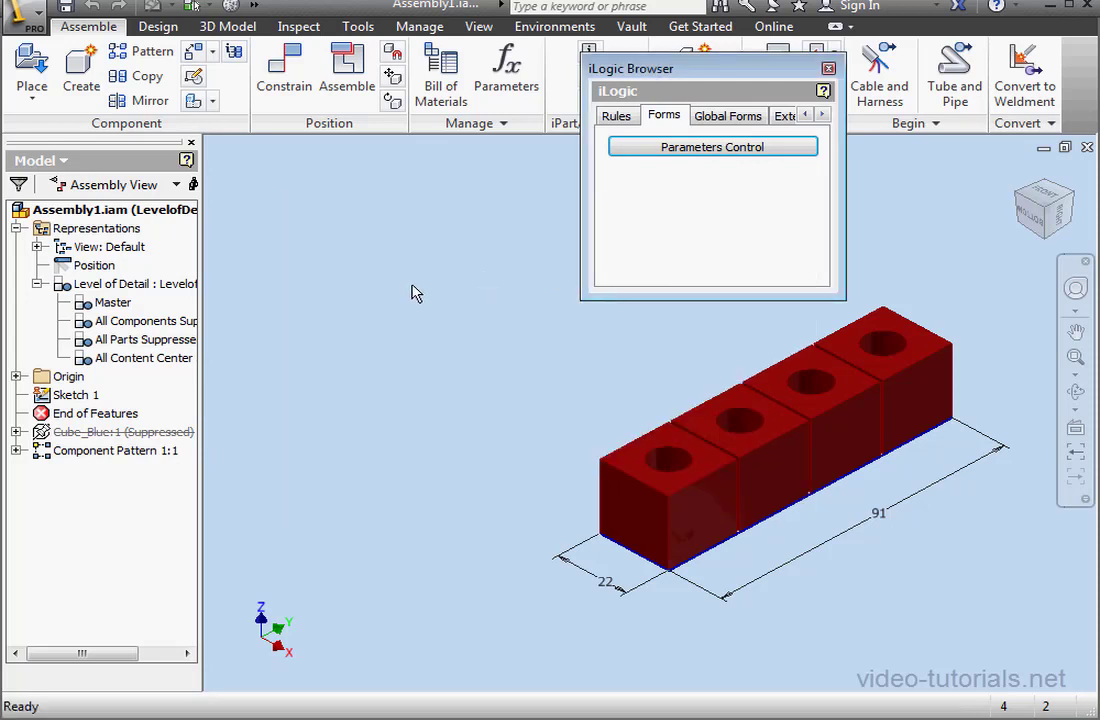
right_click(96, 432)
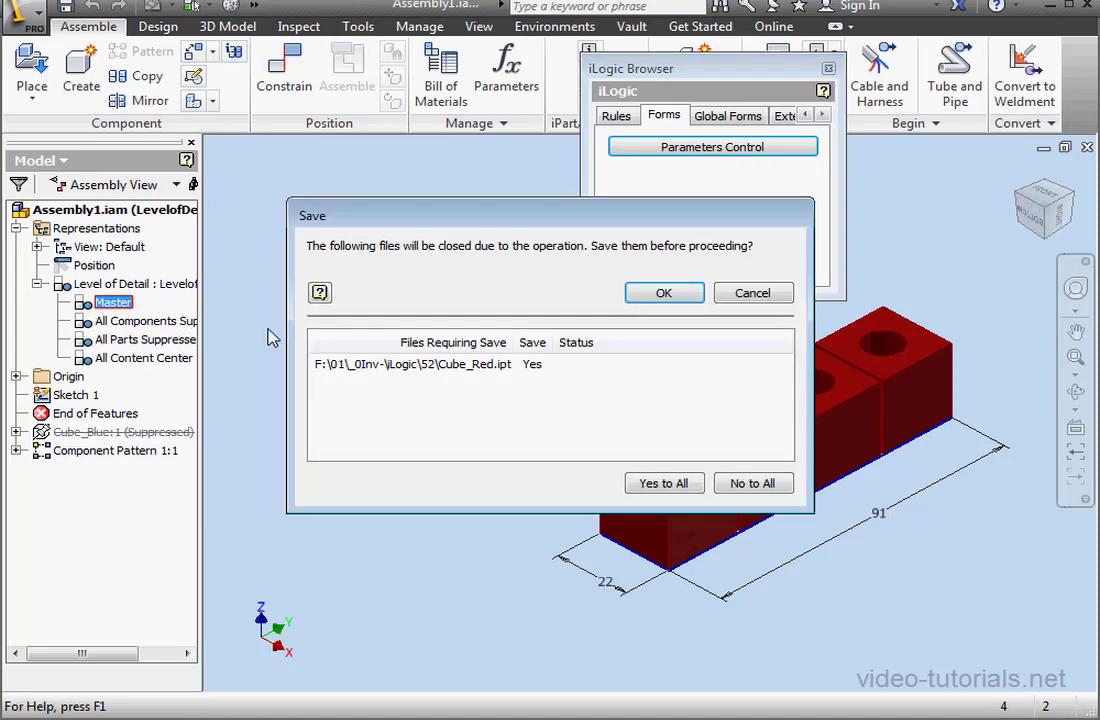
mouse_move(568, 398)
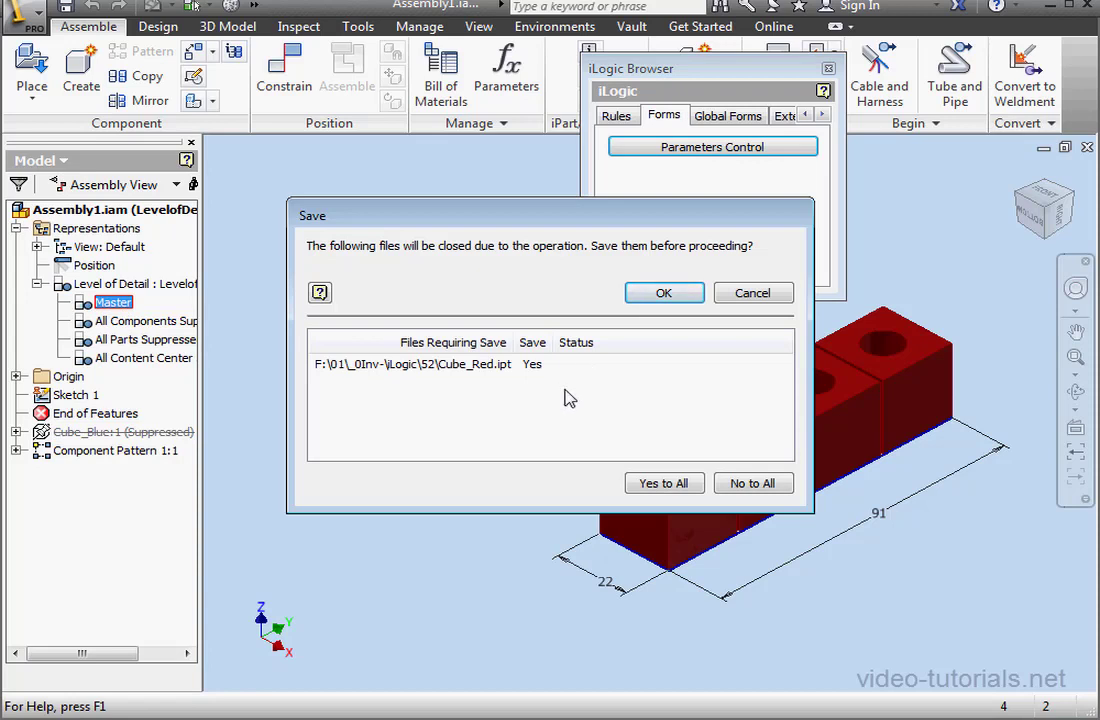
Reactivate the Master level of detail so the blue cube reappears
click(664, 292)
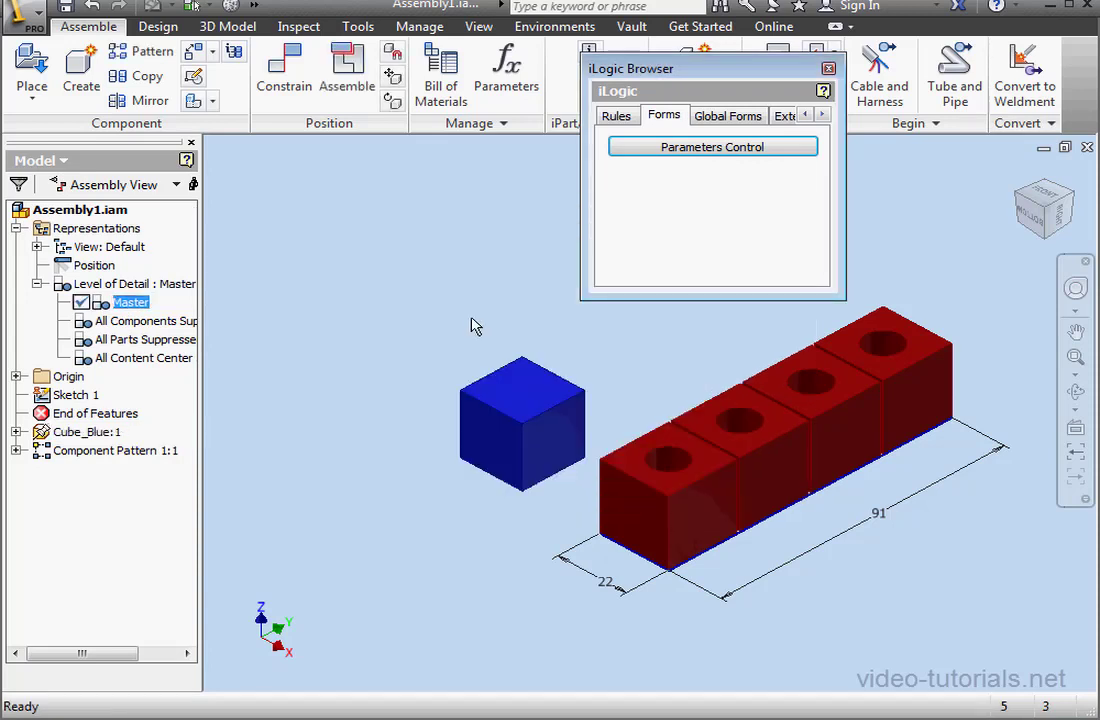
mouse_move(208, 452)
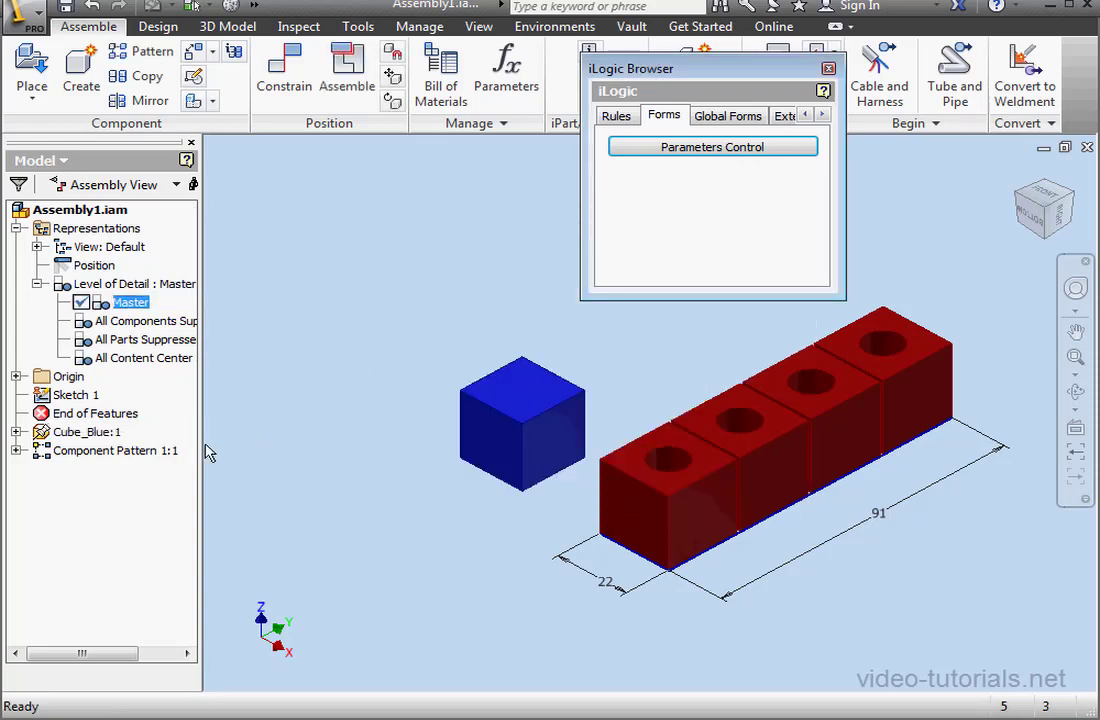
click(88, 432)
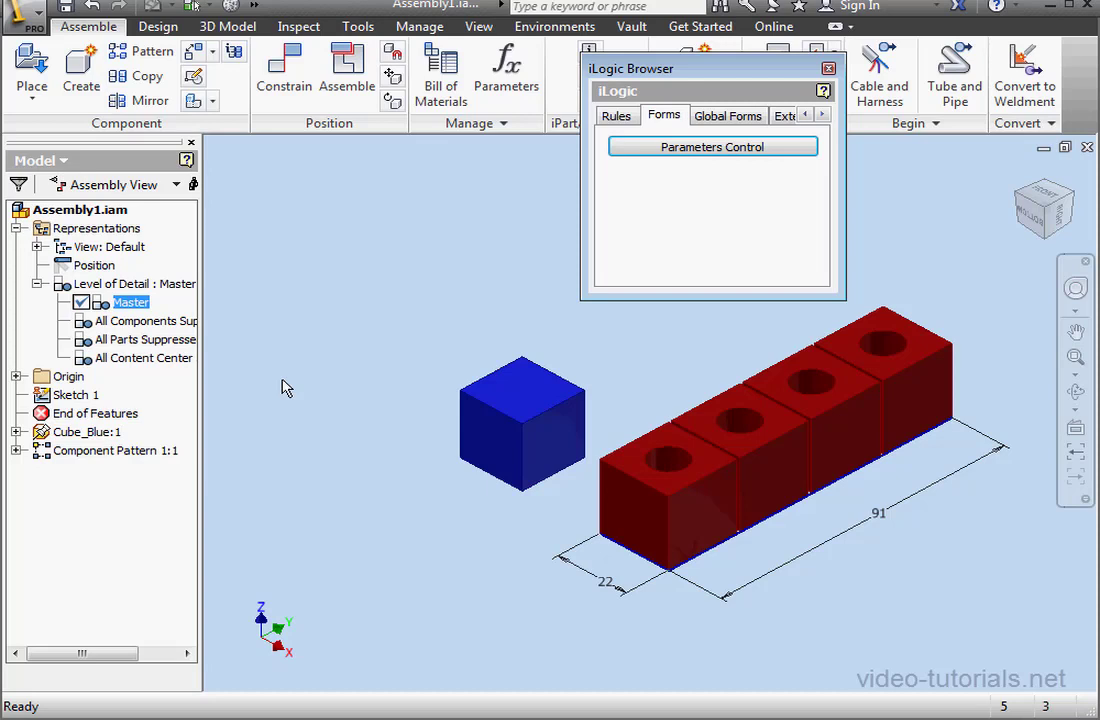
click(616, 114)
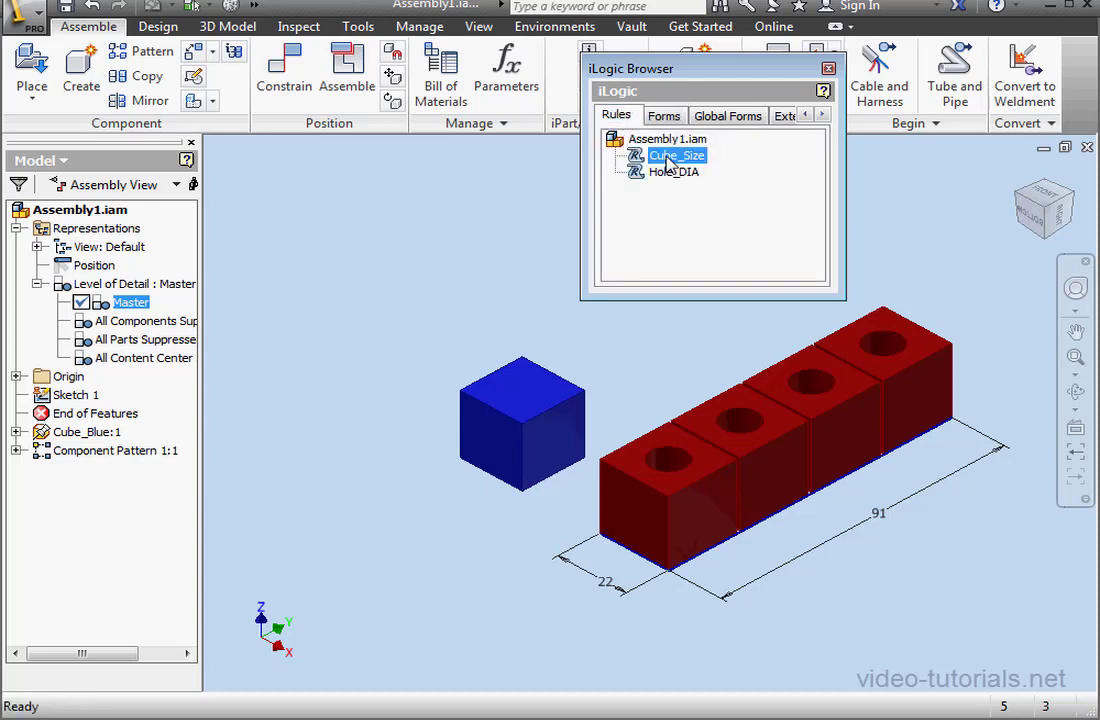
In Cube_Size, comment out the Component.Visible lines and add Component.IsActive("Cube_Blue:1") = False/True per branch
double_click(676, 156)
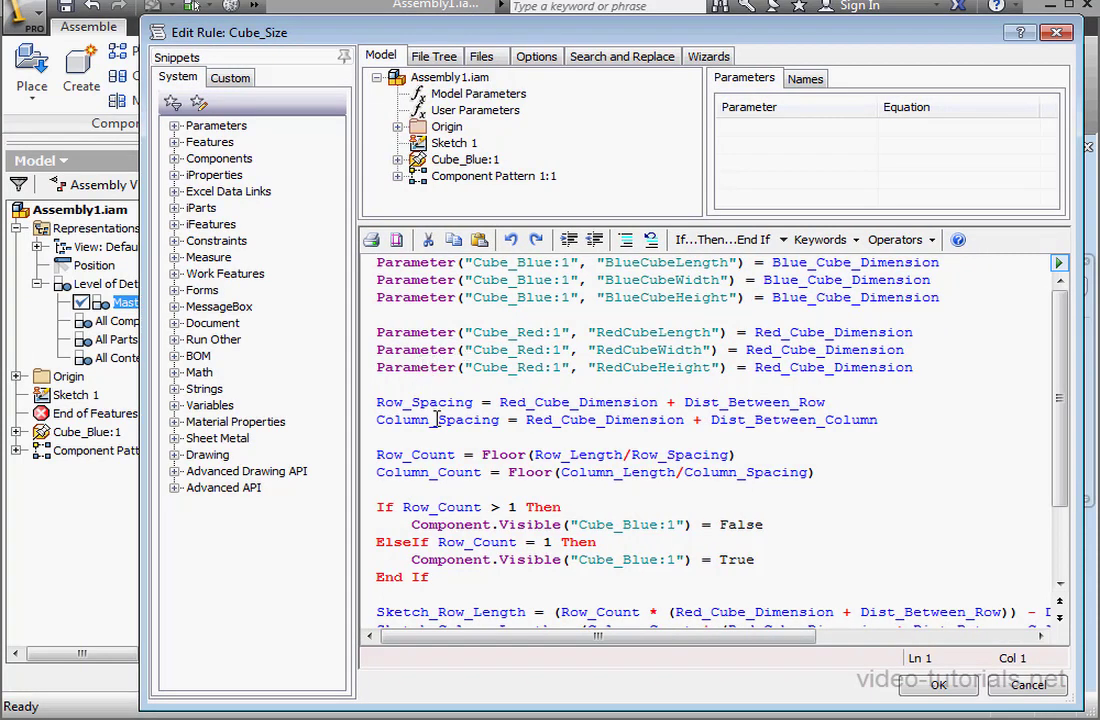
scroll(down, 3)
text(Component.IsActive("Cube_Blue:1") = True)
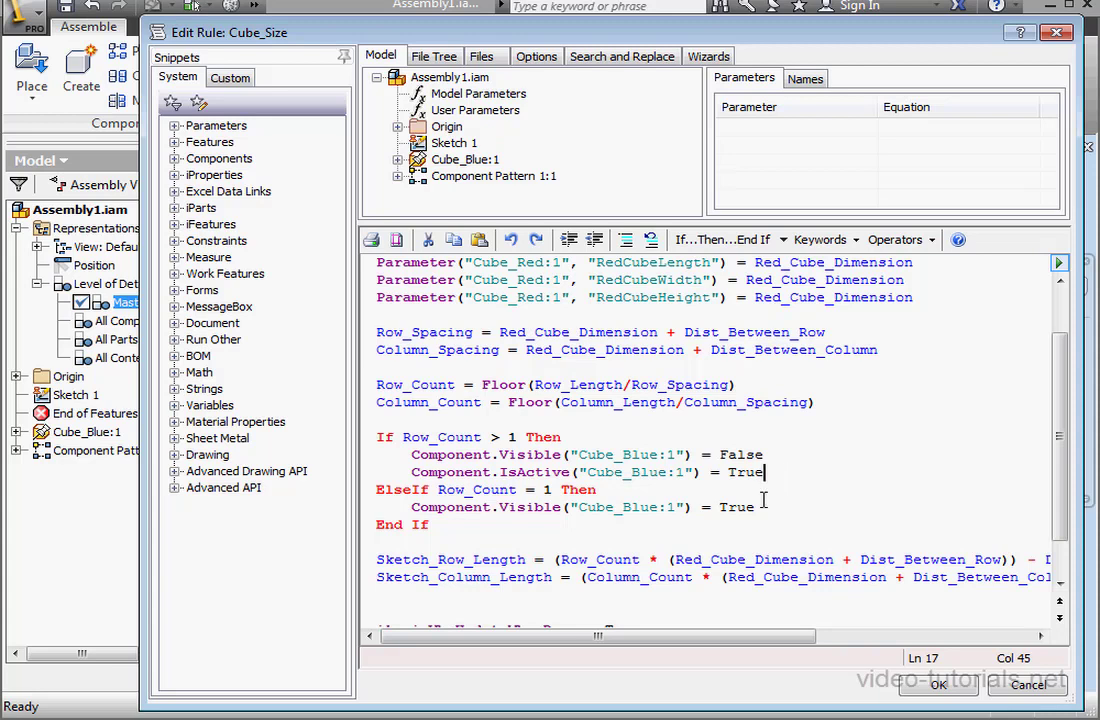
key(enter)
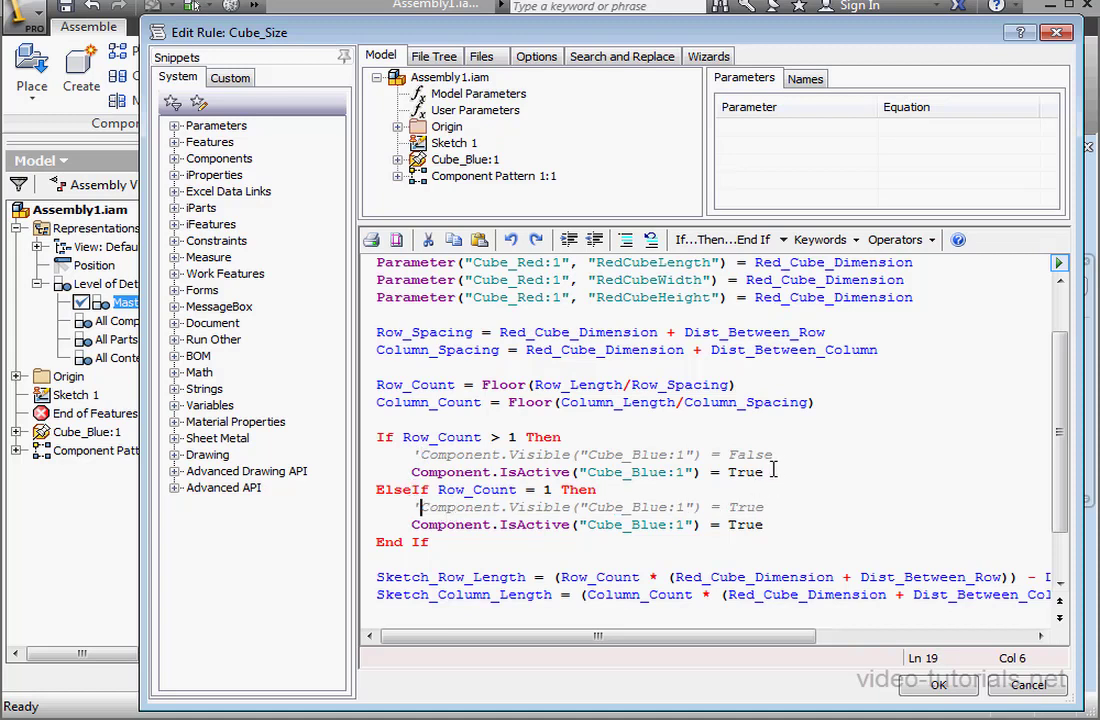
double_click(744, 472)
text(Fals)
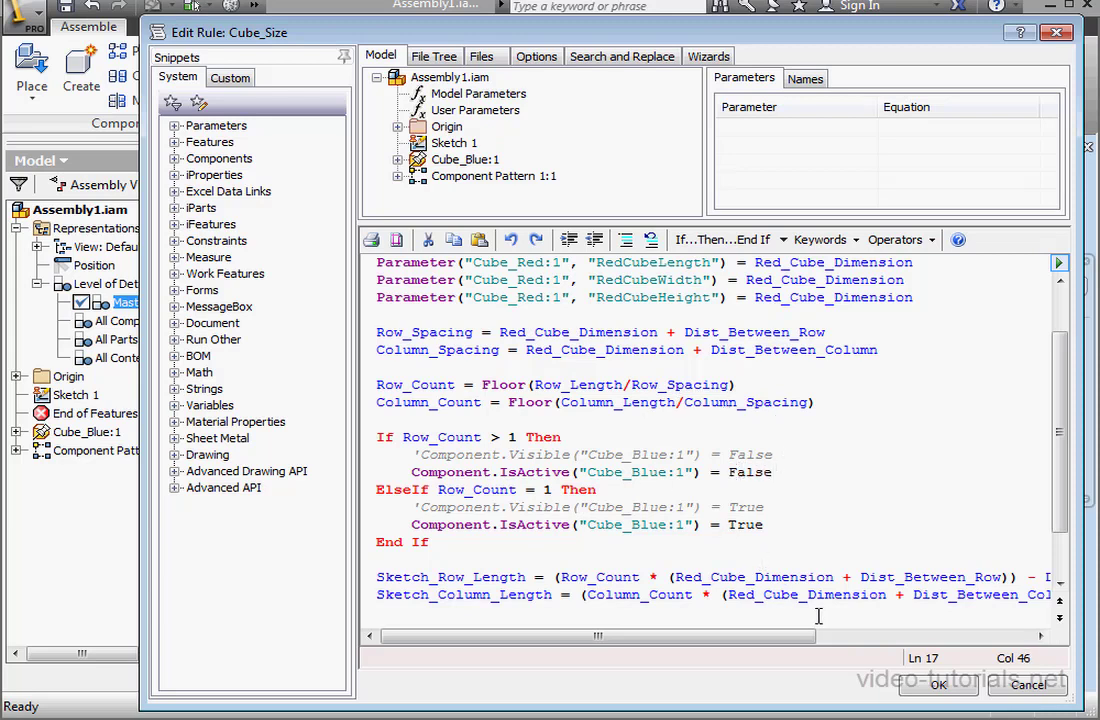
Save & Run the rule, dismiss the non-custom level of detail error, and close the editor
click(936, 684)
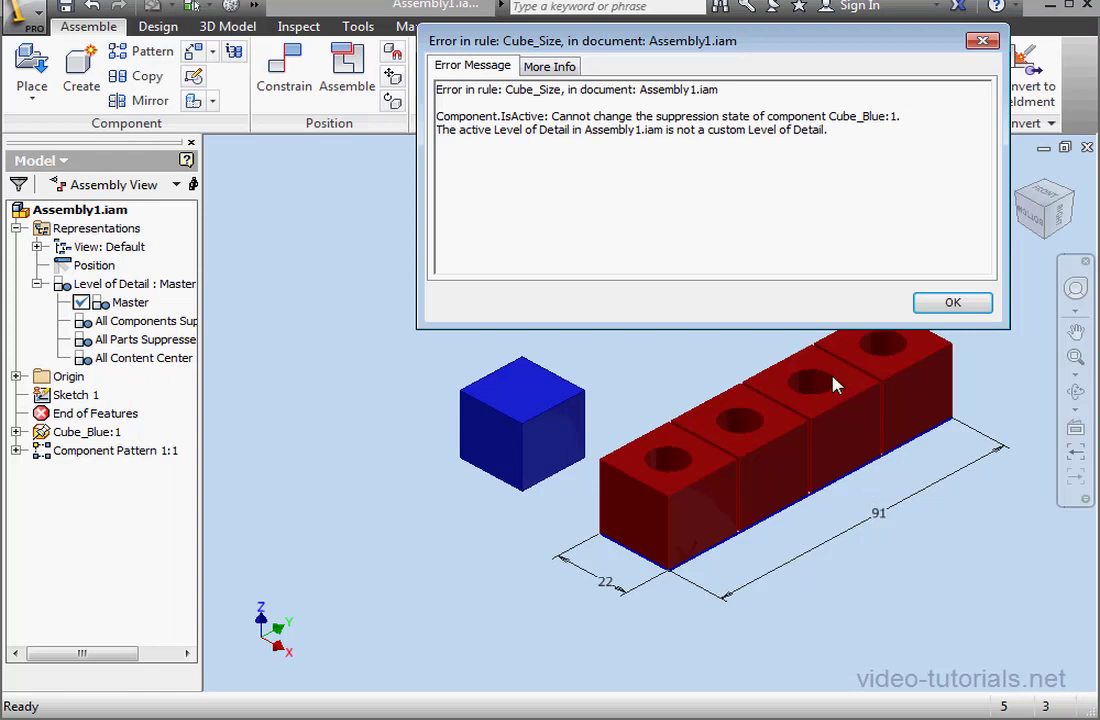
mouse_move(774, 210)
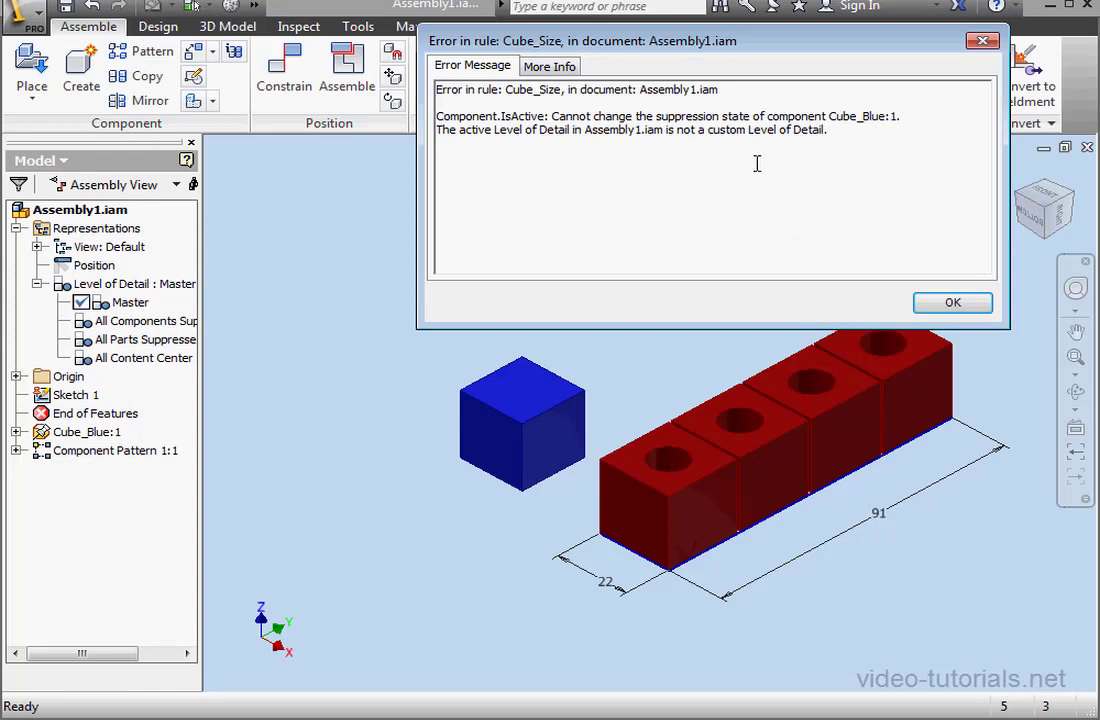
mouse_move(768, 132)
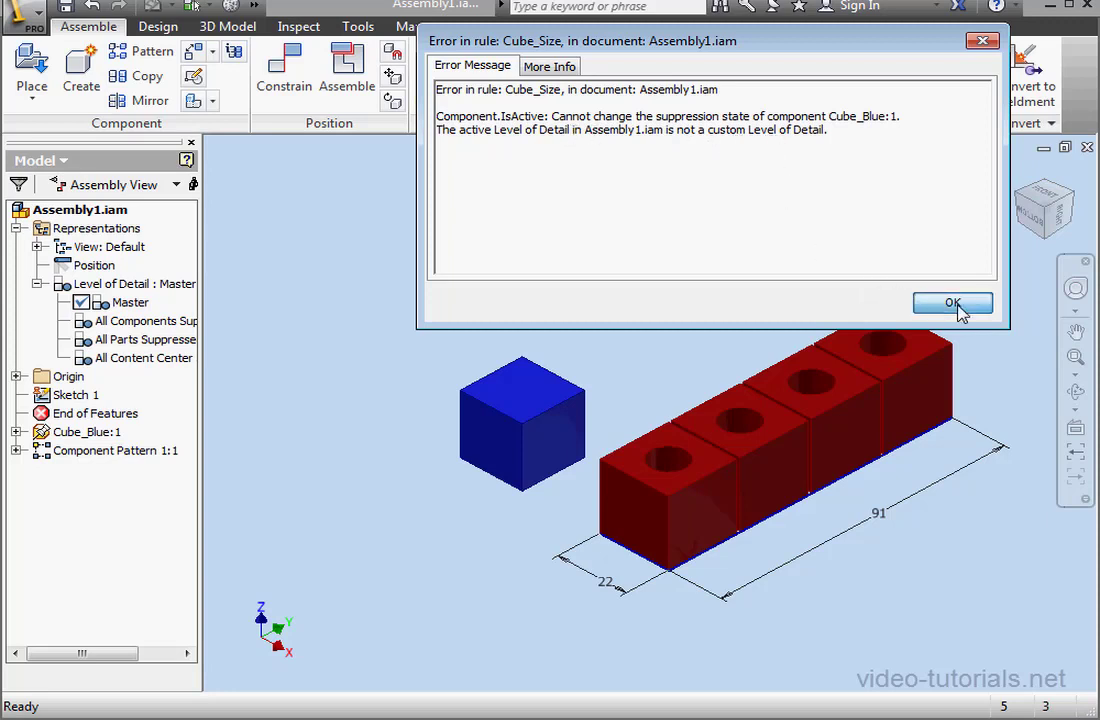
click(952, 304)
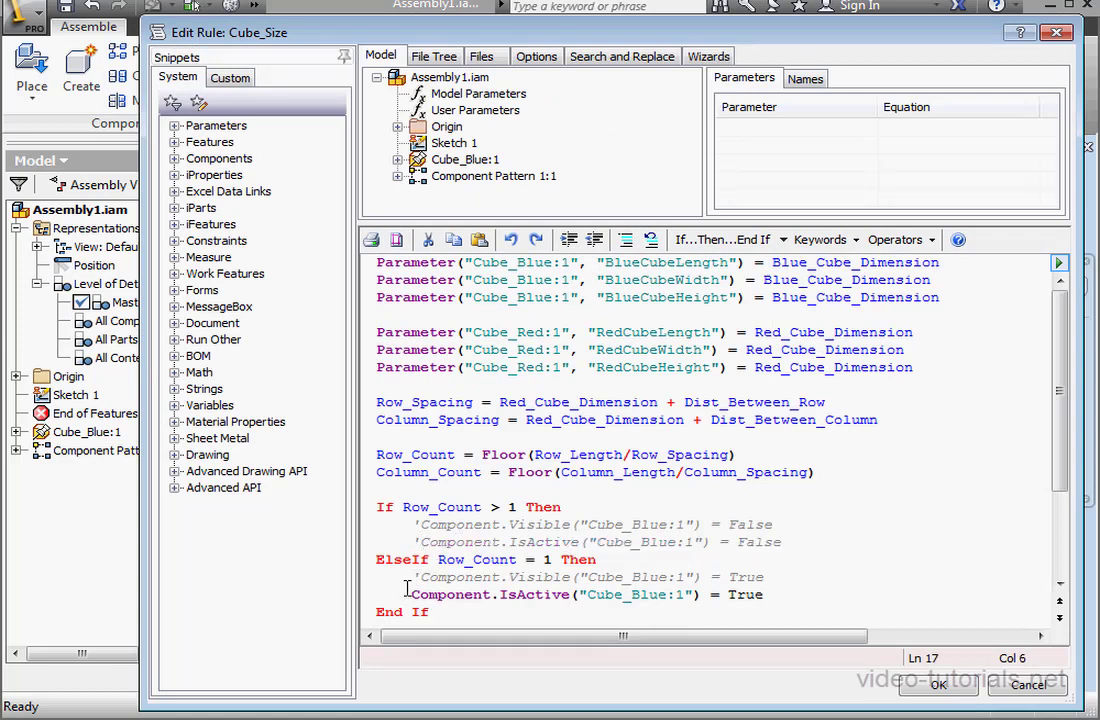
click(936, 684)
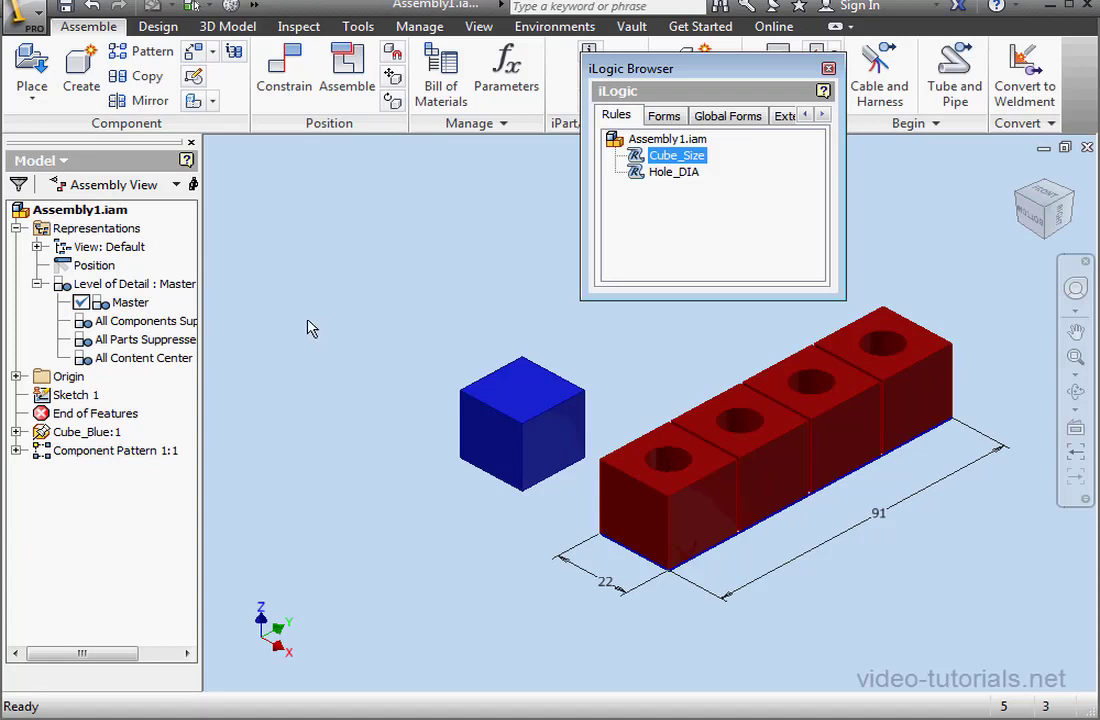
Create a new level of detail and name it MyLOD
right_click(132, 284)
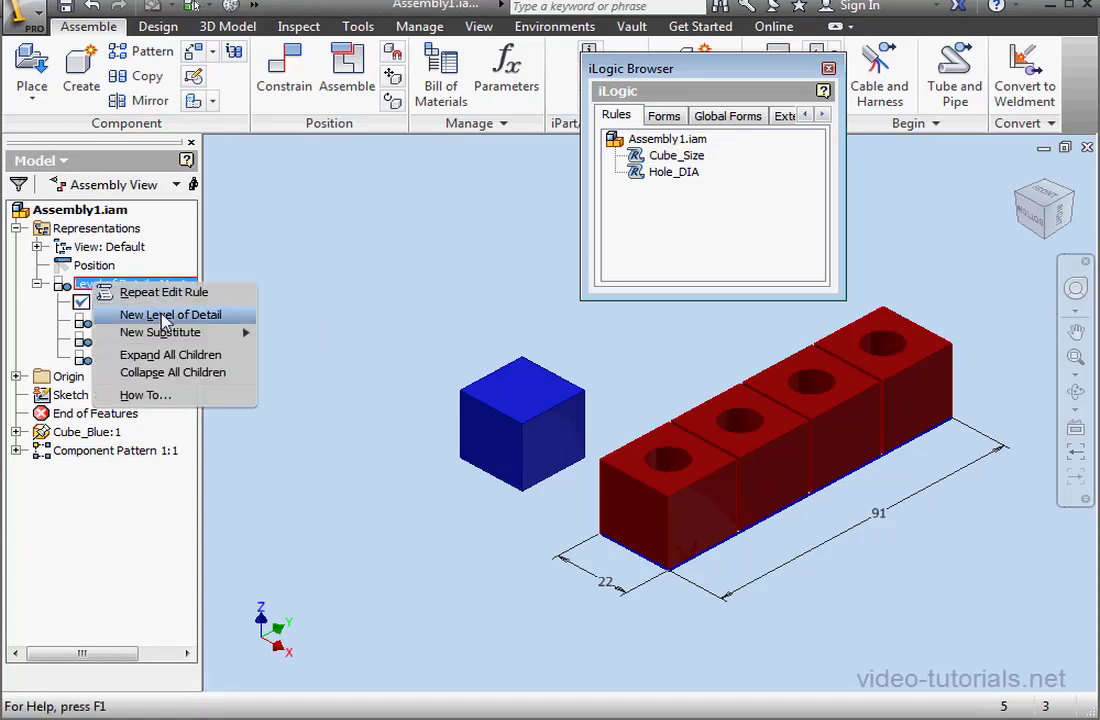
click(168, 314)
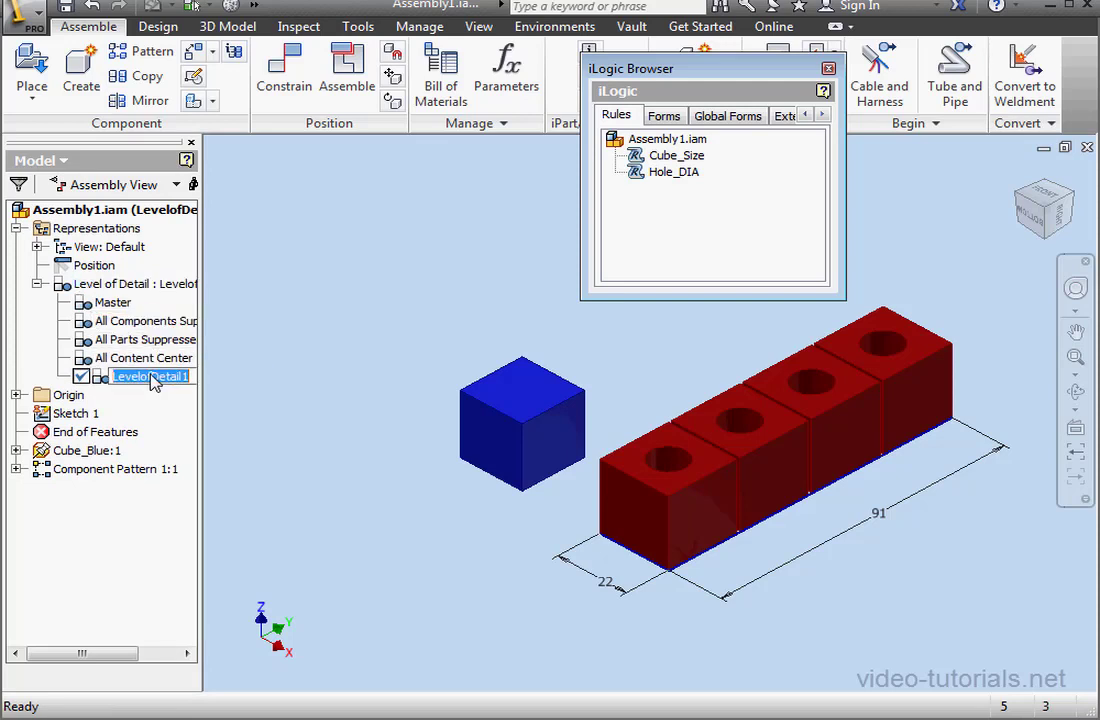
text(M)
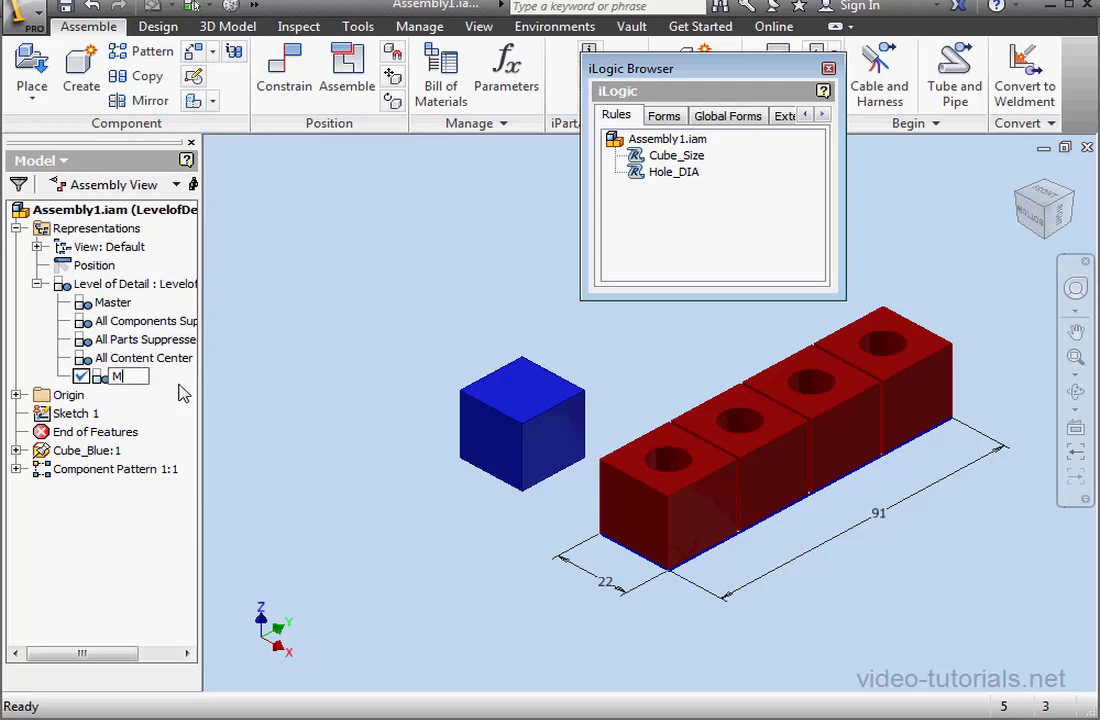
text(yLOD)
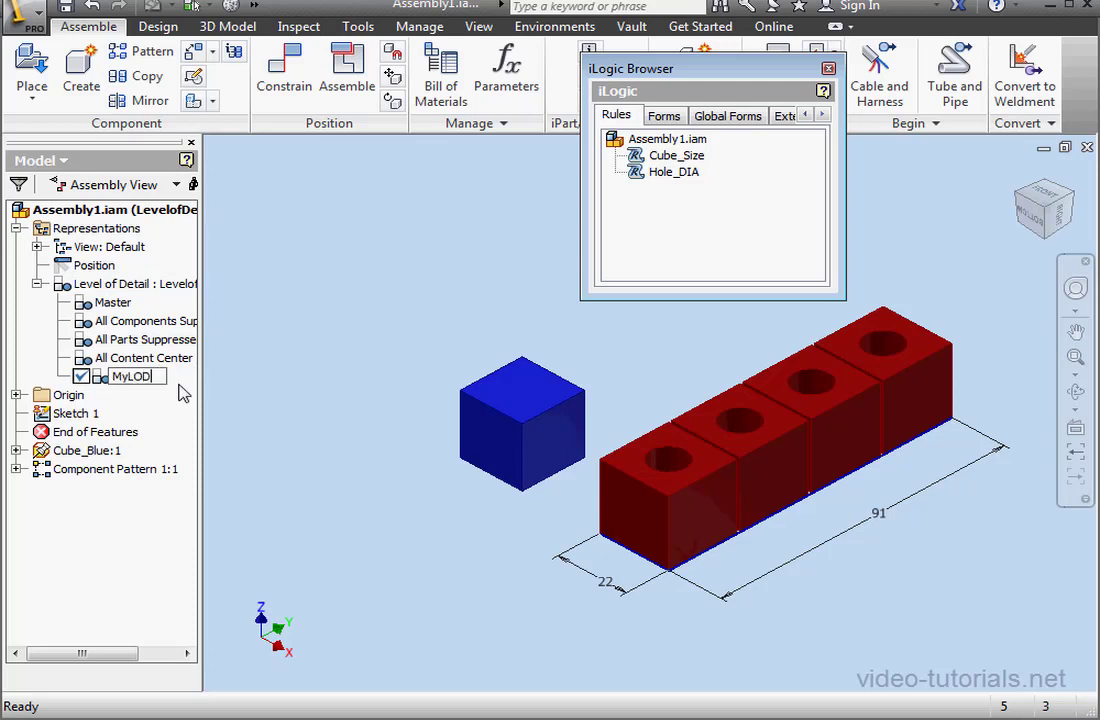
mouse_move(150, 388)
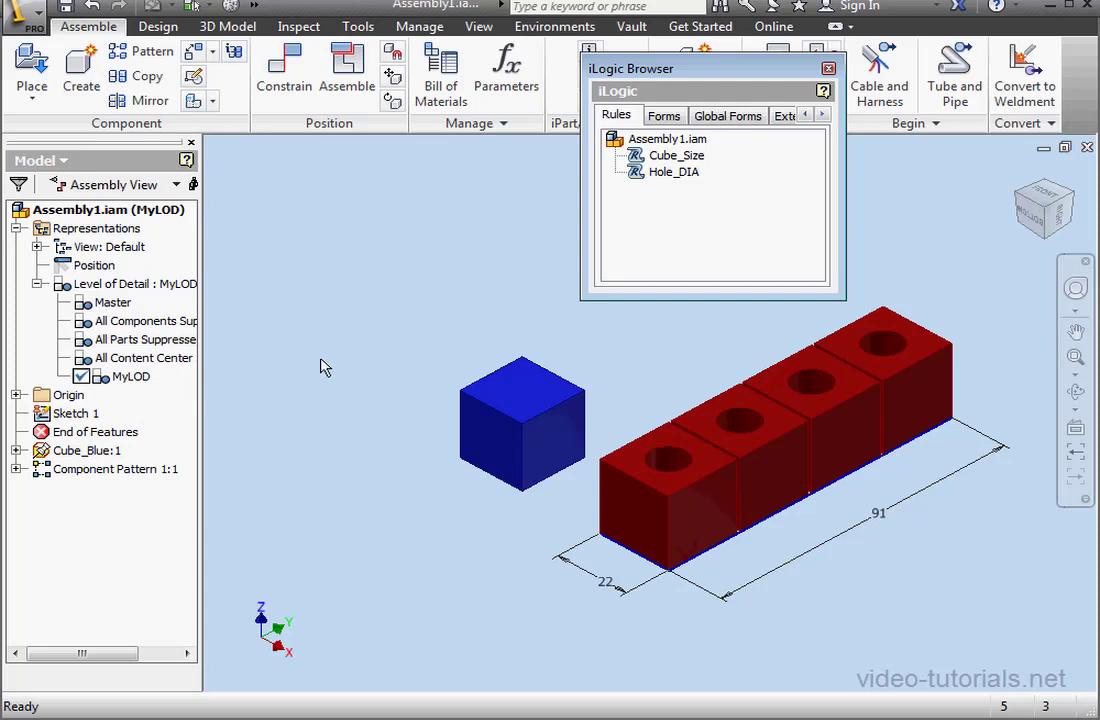
Rerun Cube_Size under MyLOD and bring up the Parameters Control form
double_click(680, 156)
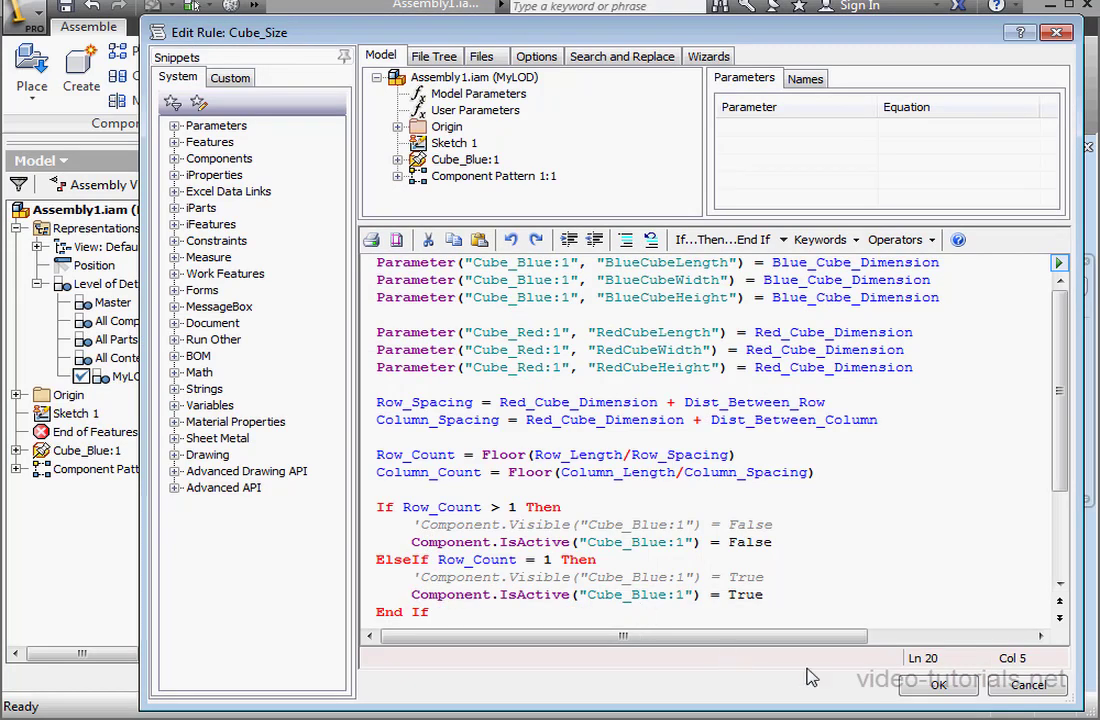
click(936, 684)
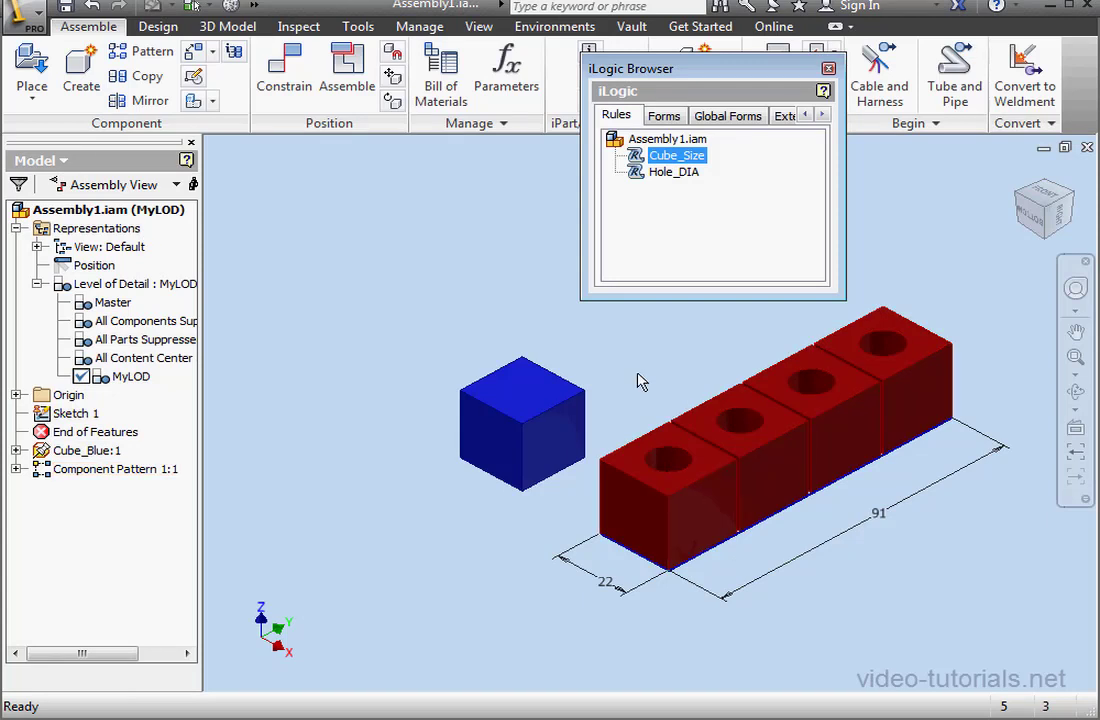
click(664, 114)
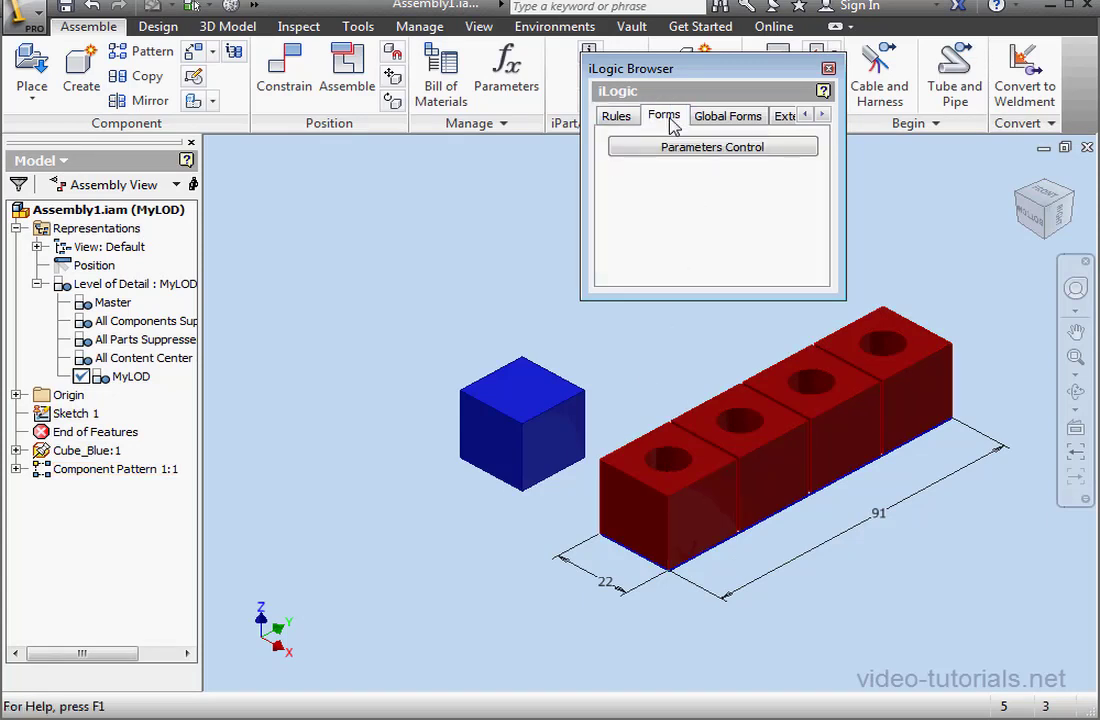
click(712, 146)
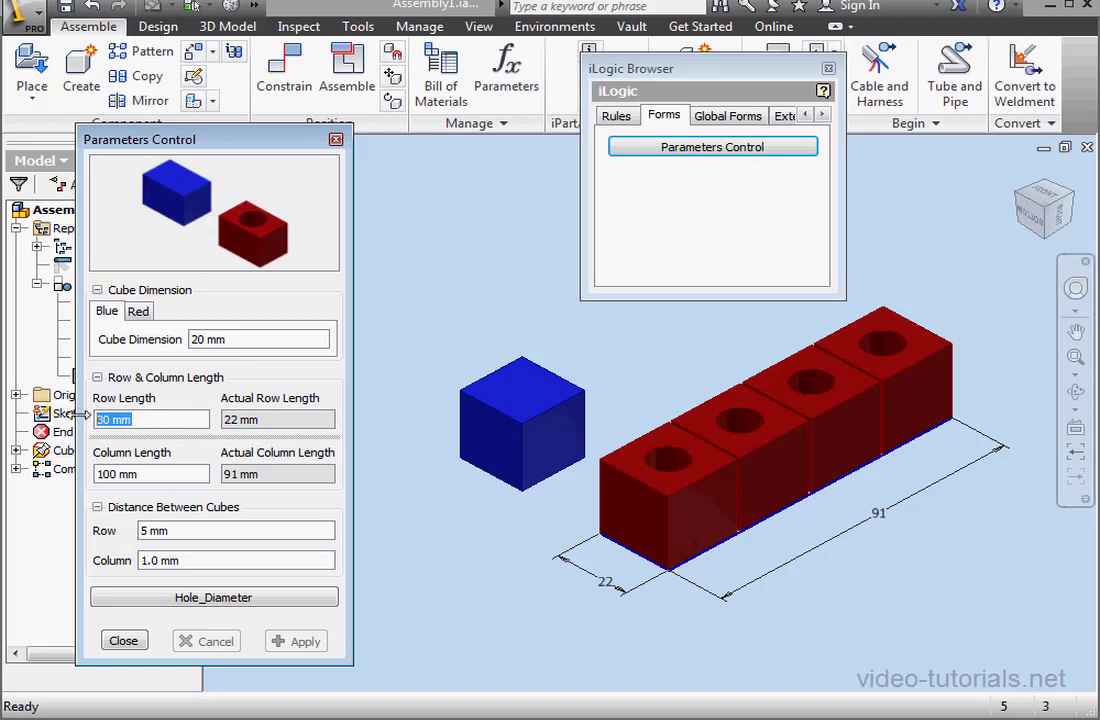
Test row lengths 60 then 30 mm, confirming the blue cube returns at one row, and close the form
text(60)
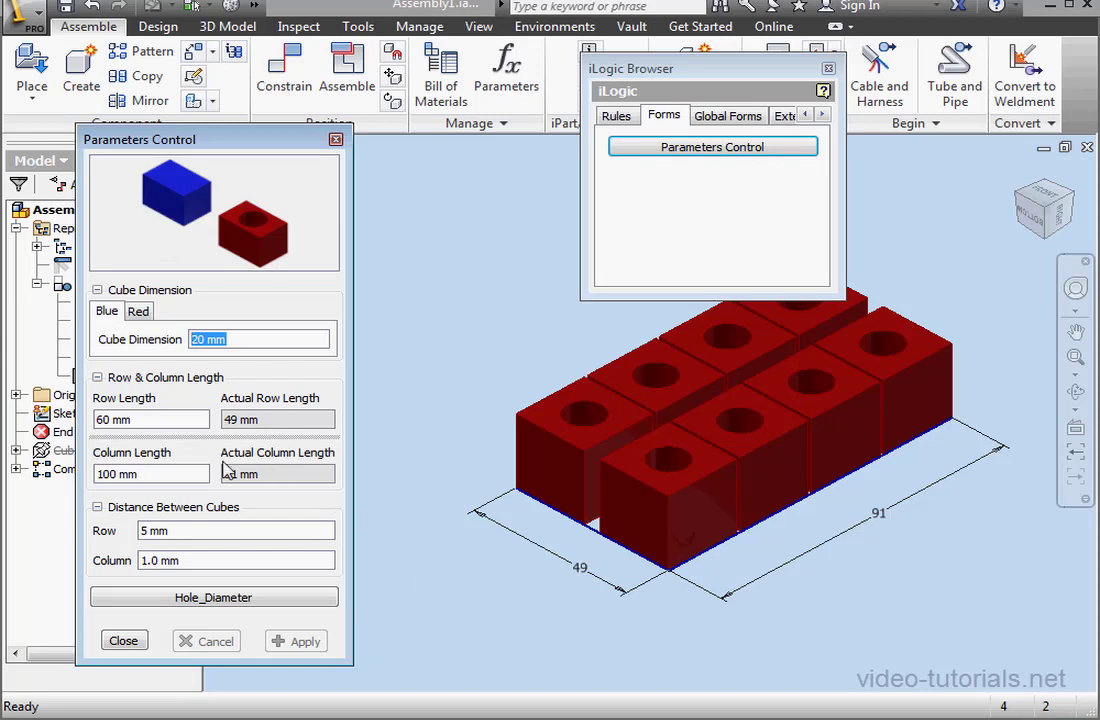
click(150, 420)
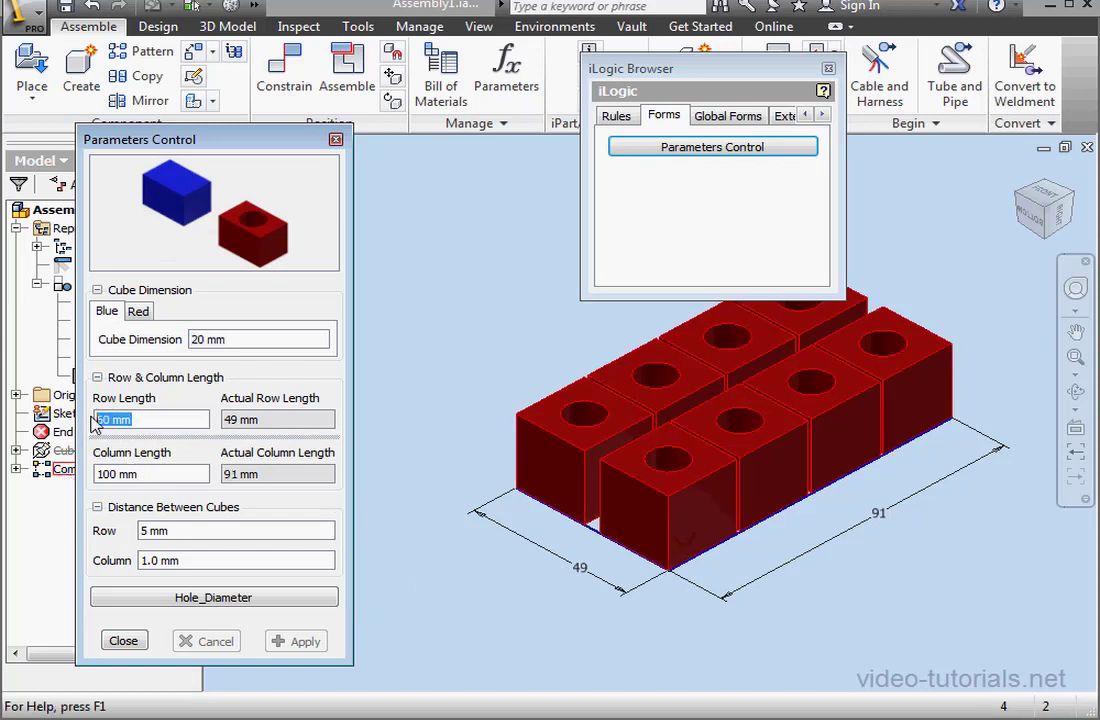
text(30)
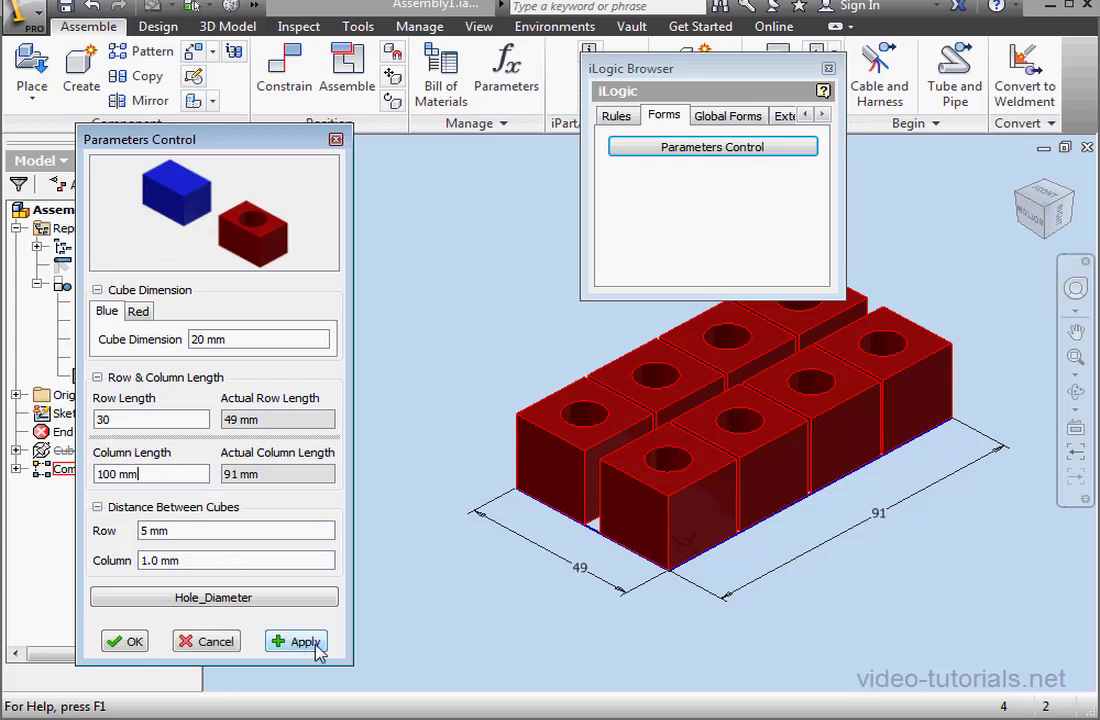
click(304, 640)
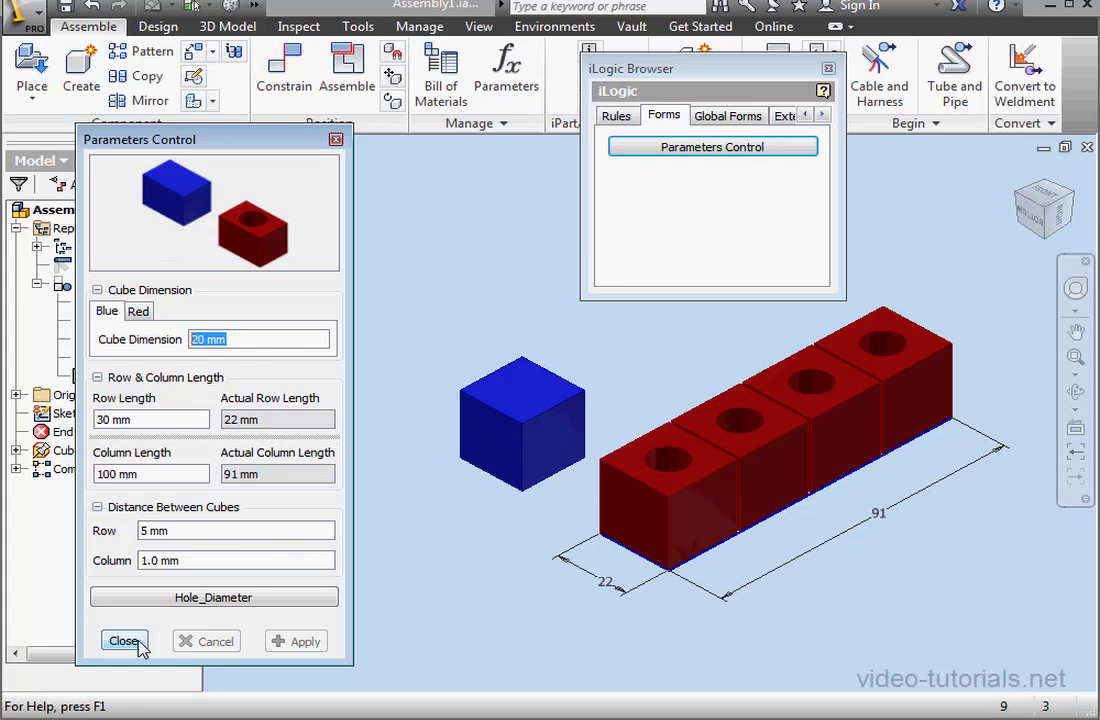
click(124, 640)
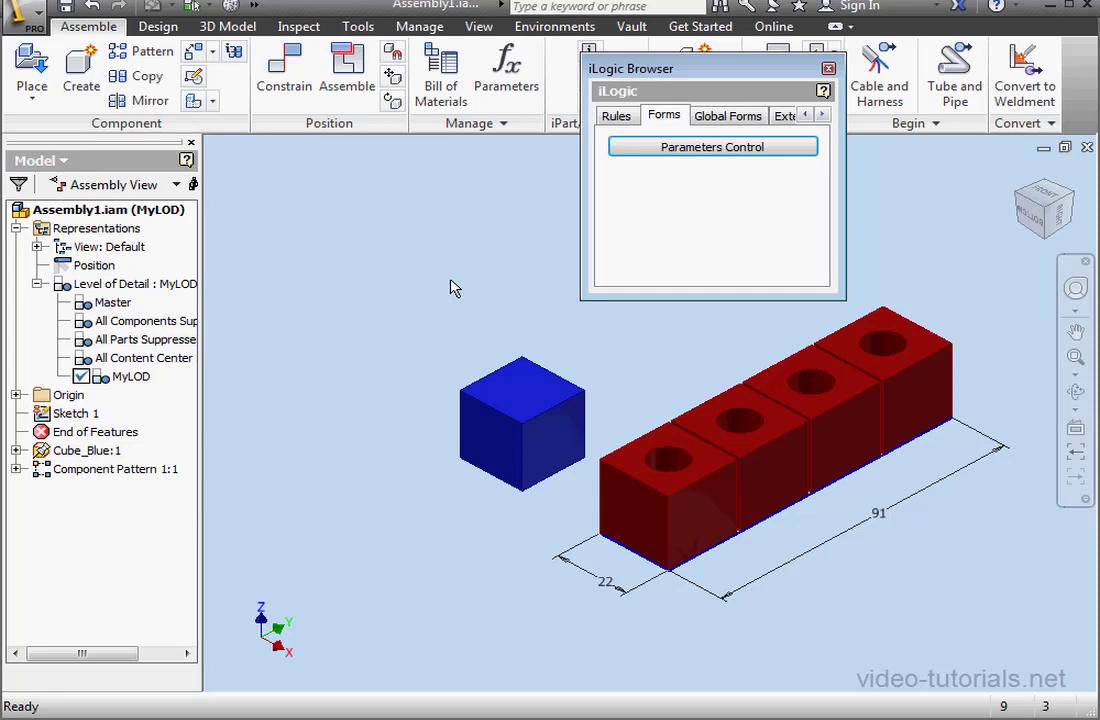
mouse_move(448, 288)
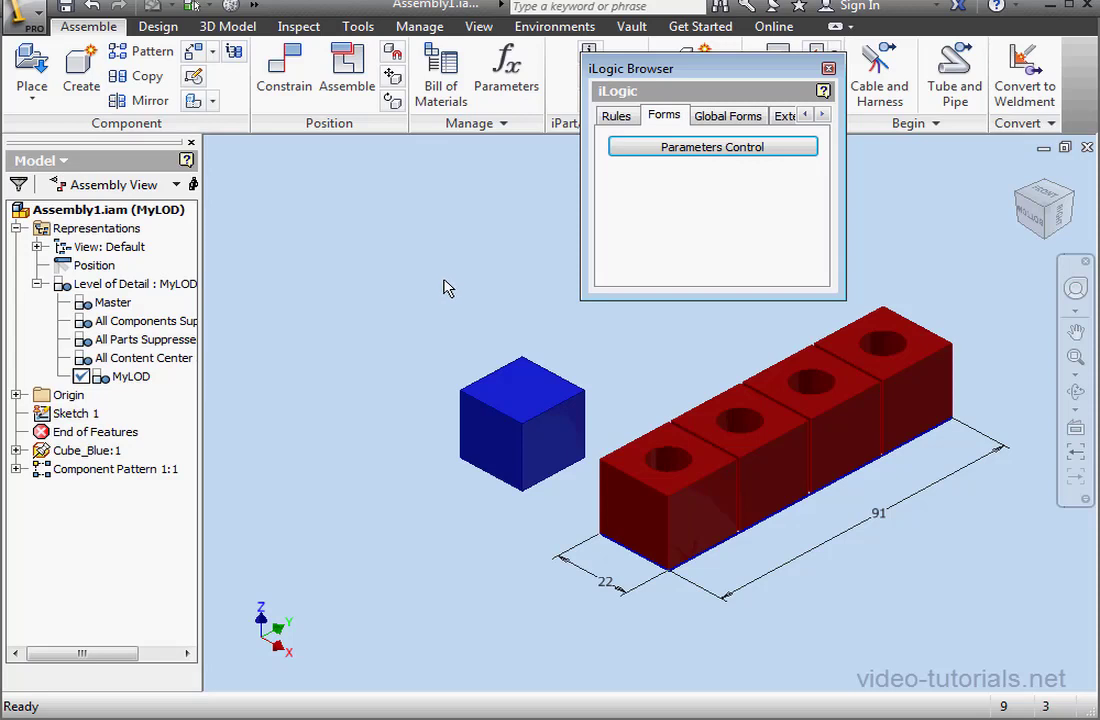
mouse_move(456, 256)
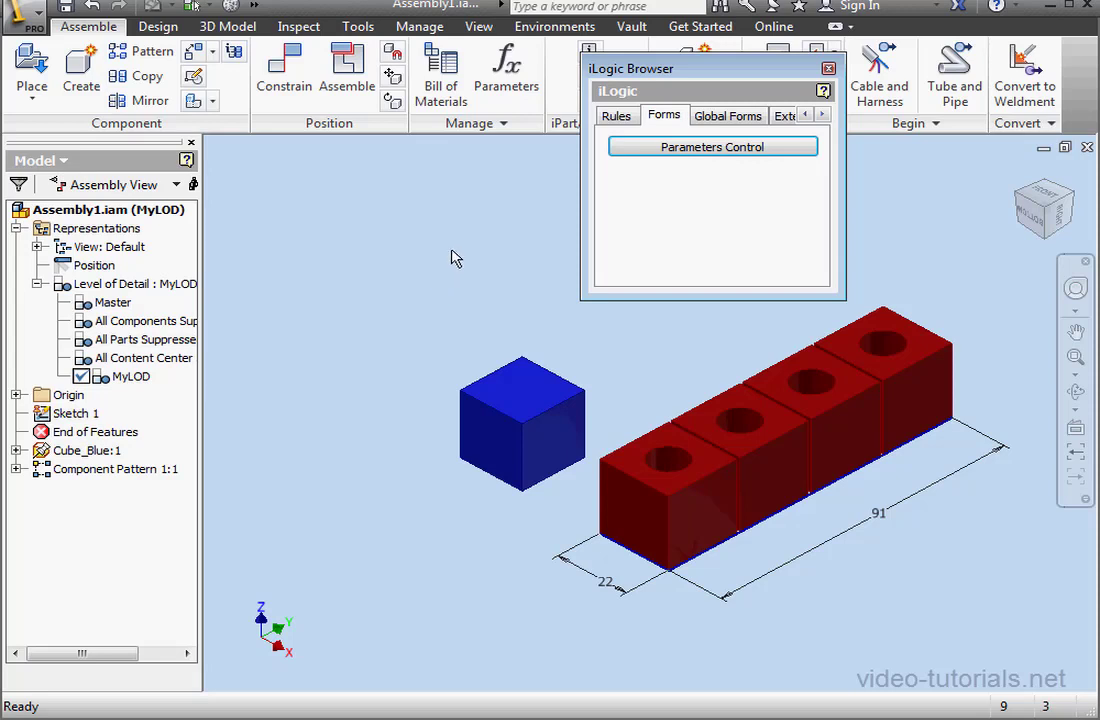